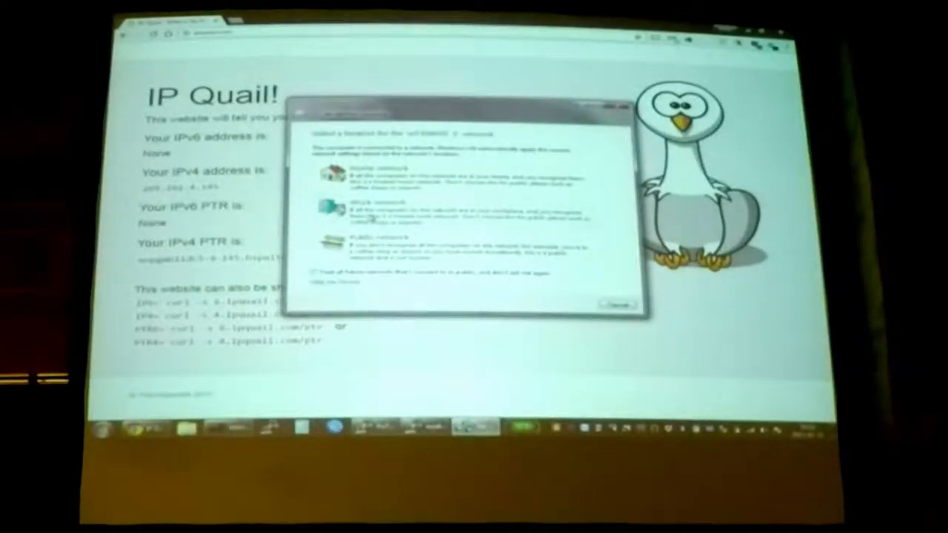
Choose a network type to close the Set Network Location dialog
{"action": "left_click", "coordinate": [329, 206]}
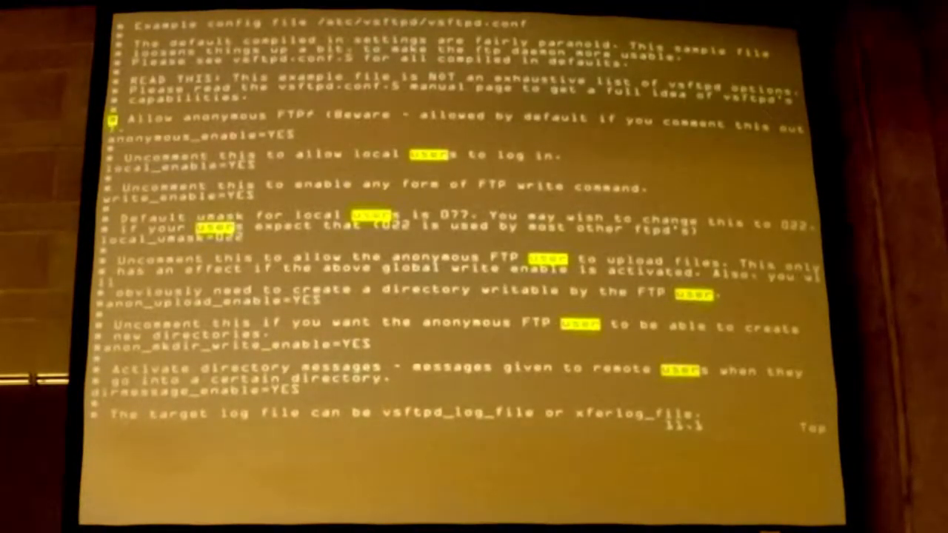
Edit the anonymous upload and directory-creation lines in vsftpd.conf, then leave insert mode
{"action": "key", "text": "i"}
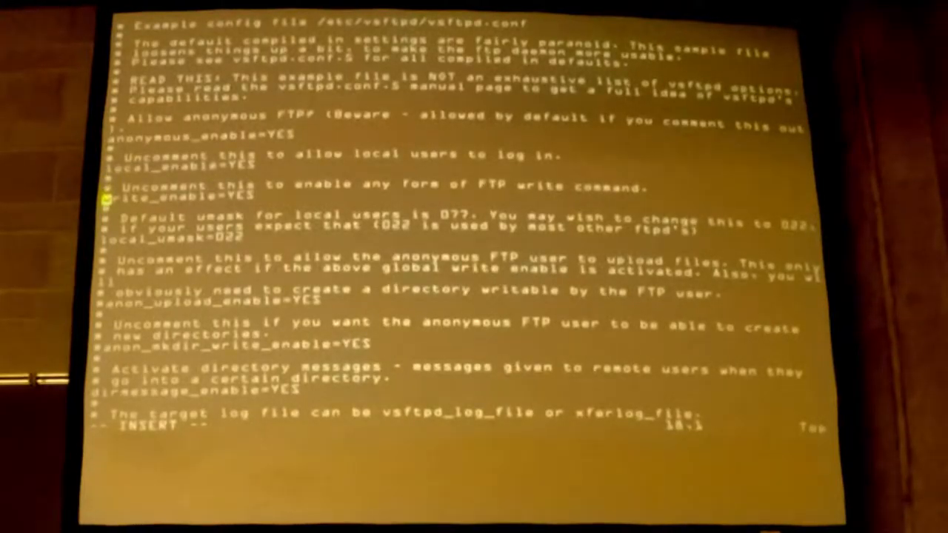
{"action": "key", "text": "down"}
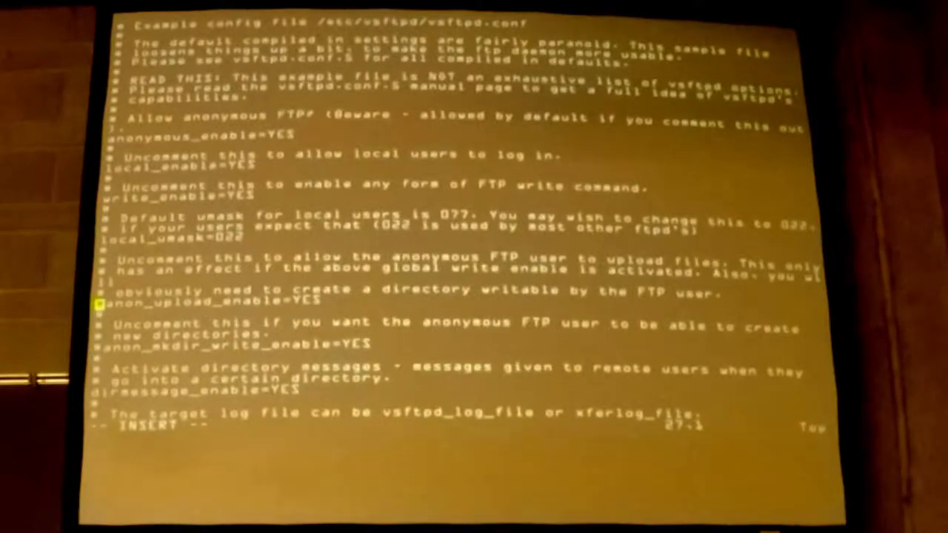
{"action": "key", "text": "Escape"}
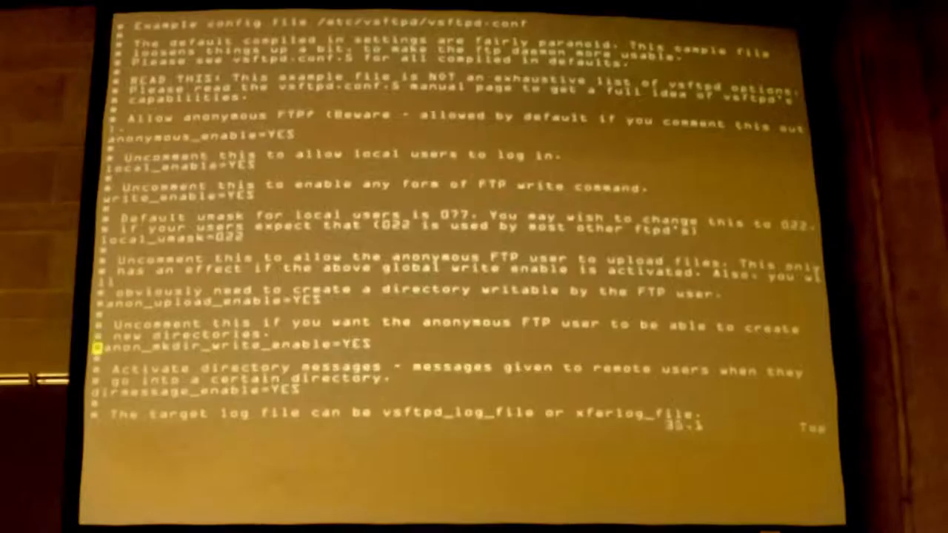
Scroll down vsftpd.conf past logging and banner options to the chroot_list_file section
{"action": "scroll", "scroll_direction": "down", "scroll_amount": 3}
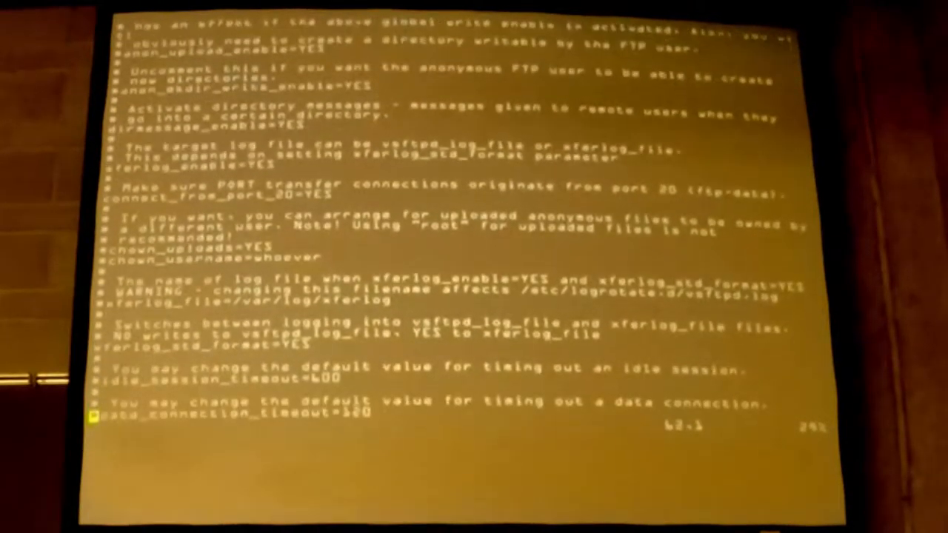
{"action": "scroll", "scroll_direction": "down", "scroll_amount": 3}
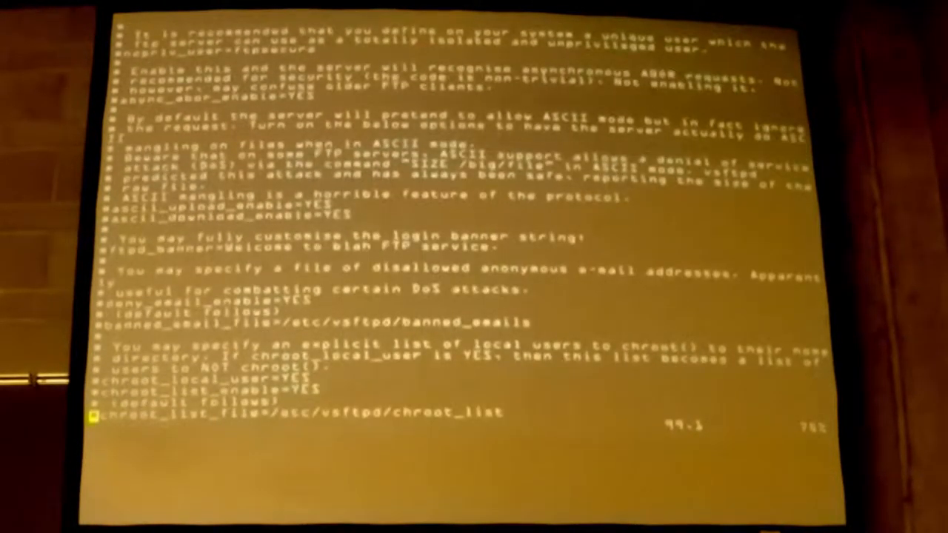
{"action": "scroll", "scroll_direction": "down", "scroll_amount": 3}
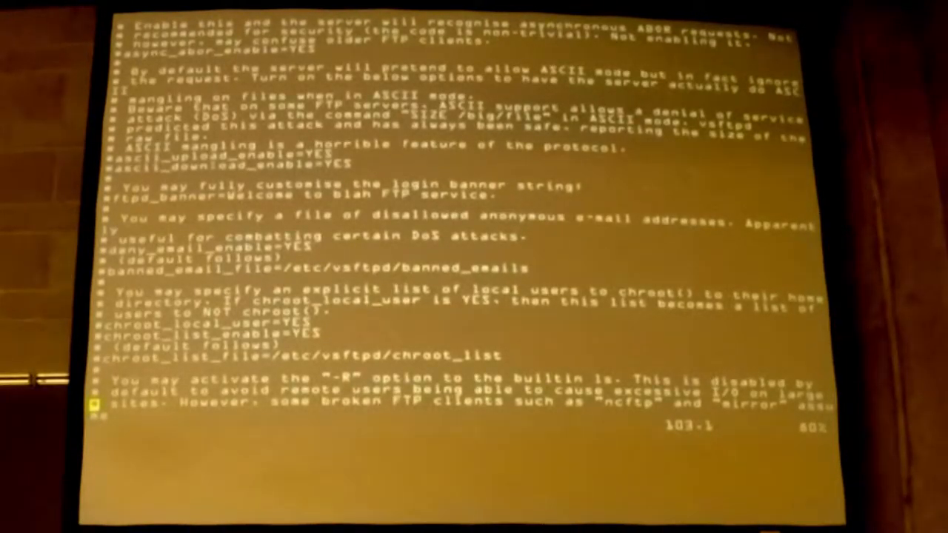
{"action": "scroll", "scroll_direction": "down", "scroll_amount": 3}
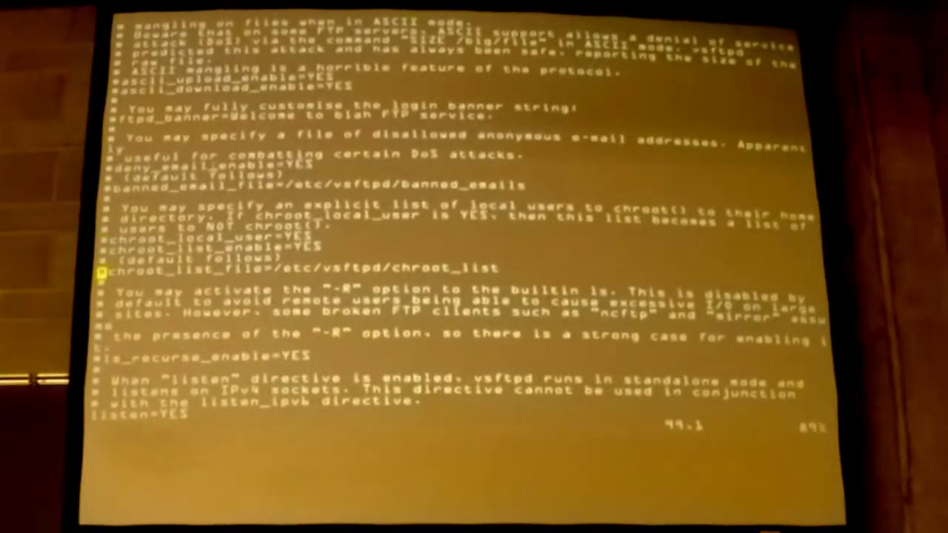
Scroll to the end of vsftpd.conf showing pam_service_name, userlist_enable and tcp_wrappers
{"action": "scroll", "scroll_direction": "down", "scroll_amount": 3}
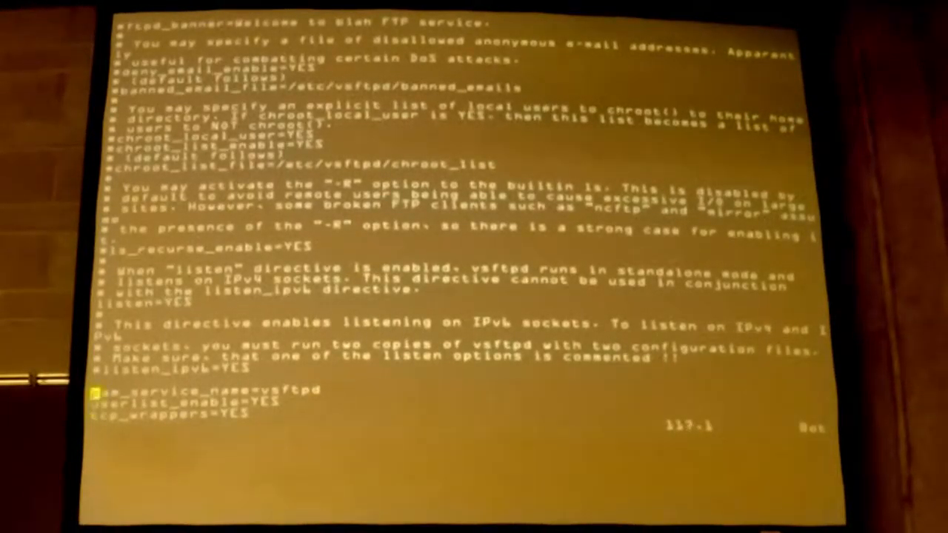
{"action": "key", "text": "Down"}
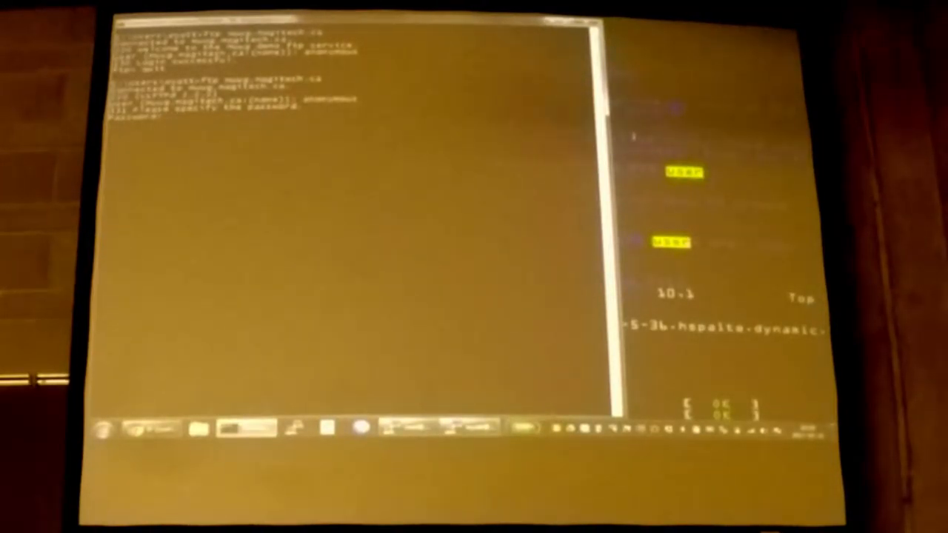
Submit the password to complete the FTP login with a local account
{"action": "key", "text": "Return"}
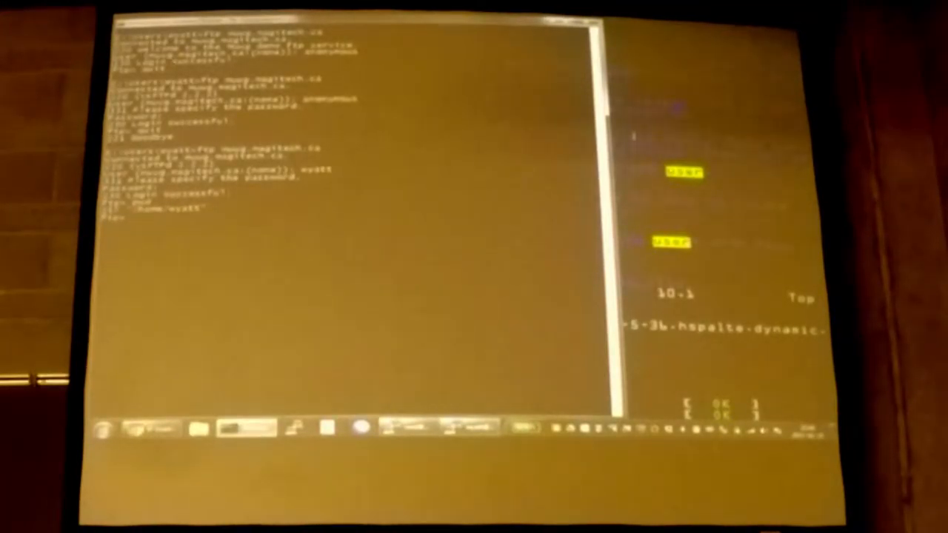
Change directory on the server, download the file with get, then quit the FTP session
{"action": "key", "text": "Return"}
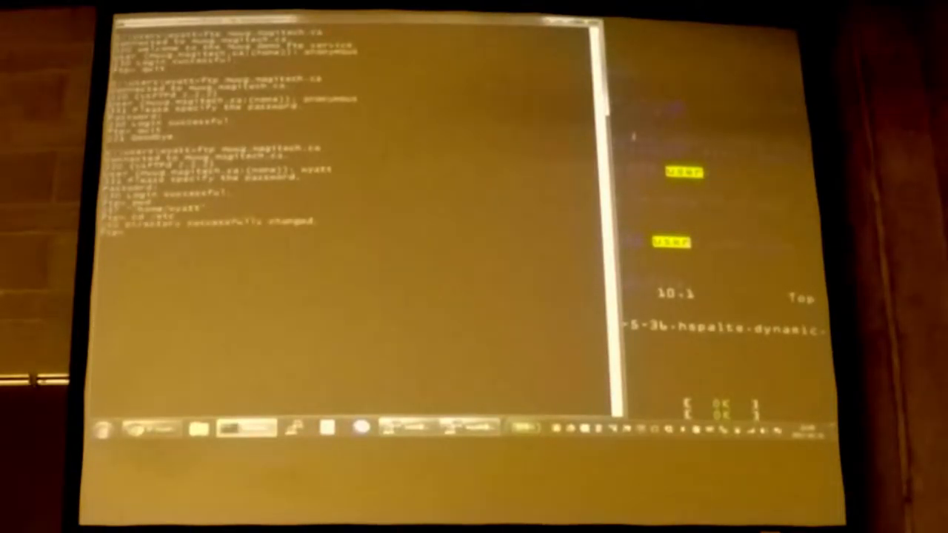
{"action": "key", "text": "Return"}
{"action": "type", "text": "quit"}
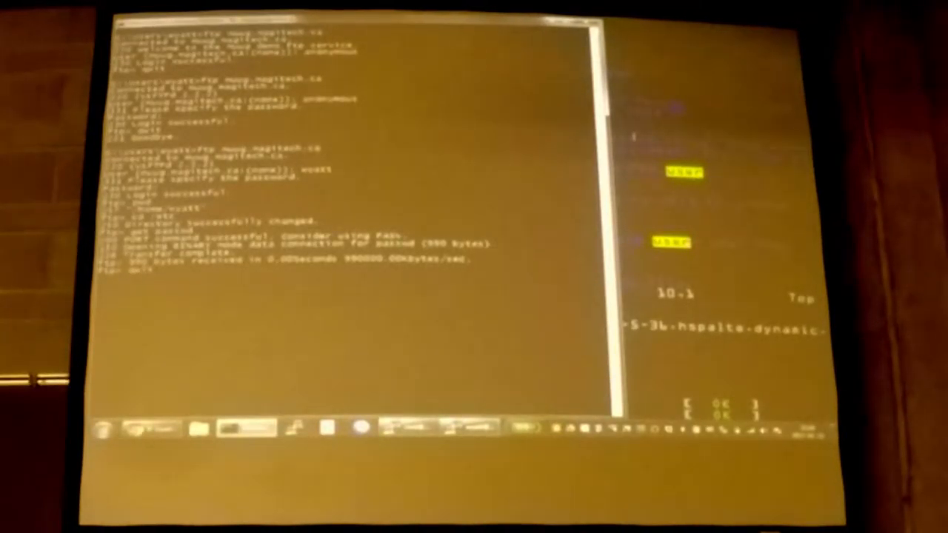
{"action": "key", "text": "Return"}
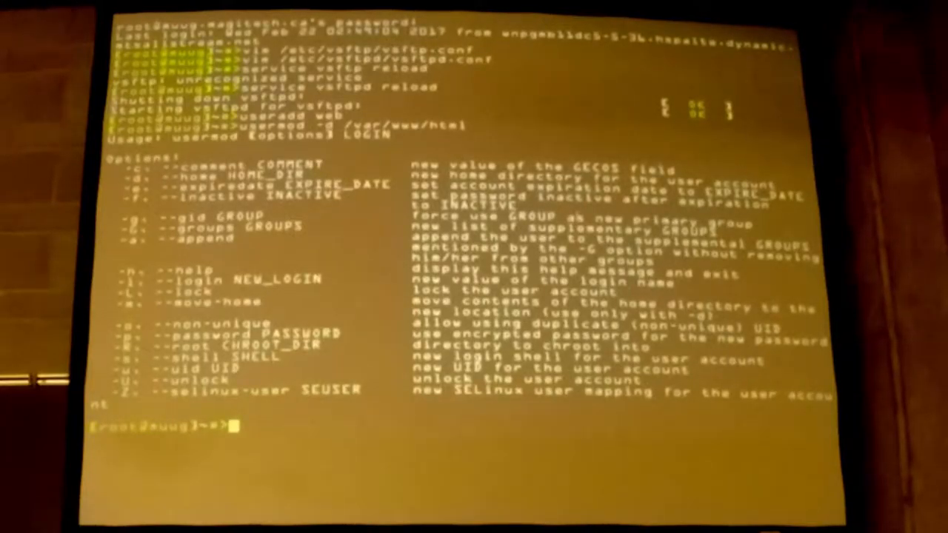
Set the web user's home to /var/www/html with usermod -d, then find cd /var/www fails
{"action": "type", "text": "usermod -d /var/www/html"}
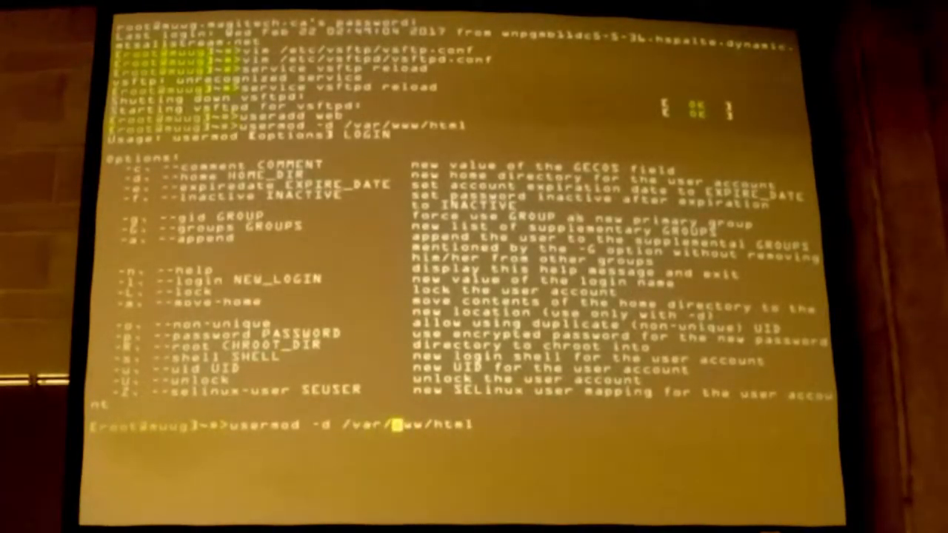
{"action": "key", "text": "Return"}
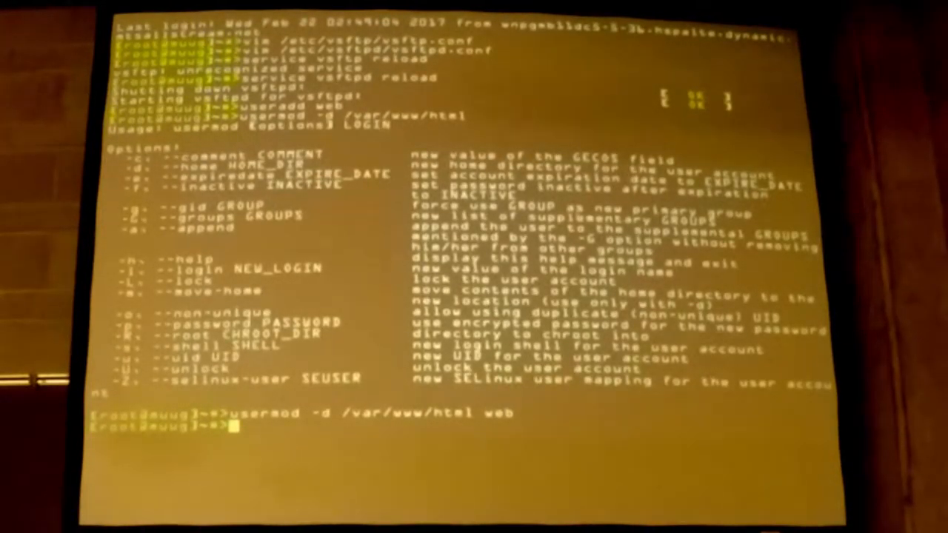
{"action": "type", "text": "c"}
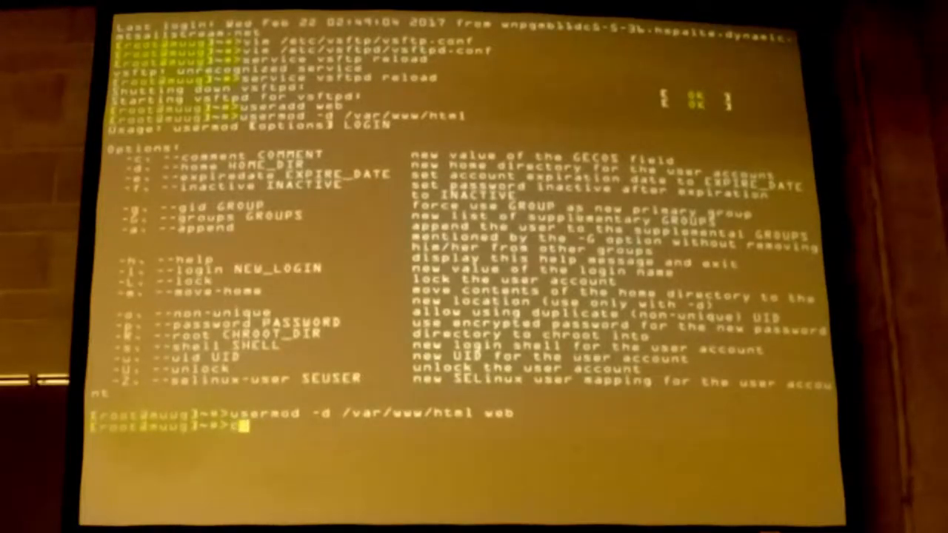
{"action": "type", "text": "cd /var/www"}
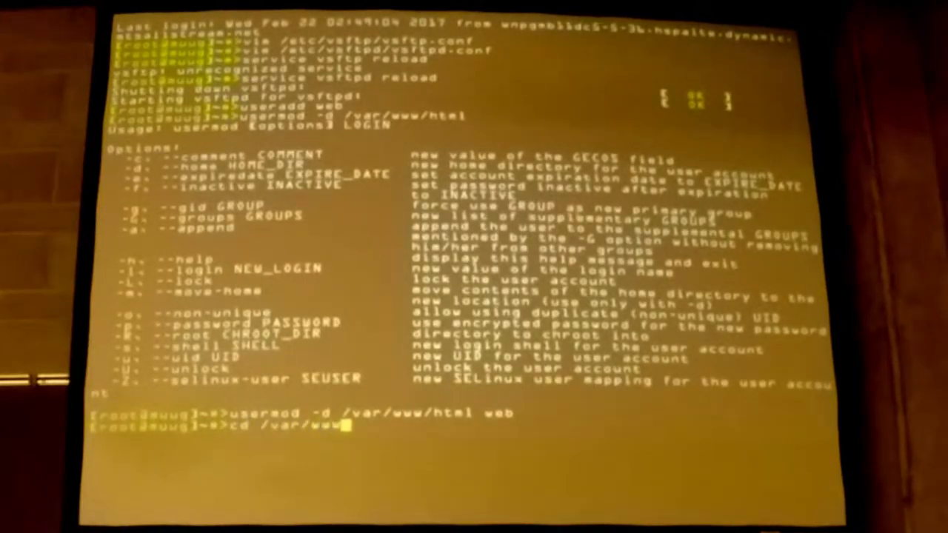
{"action": "key", "text": "Return"}
{"action": "type", "text": "mkidr -p /va"}
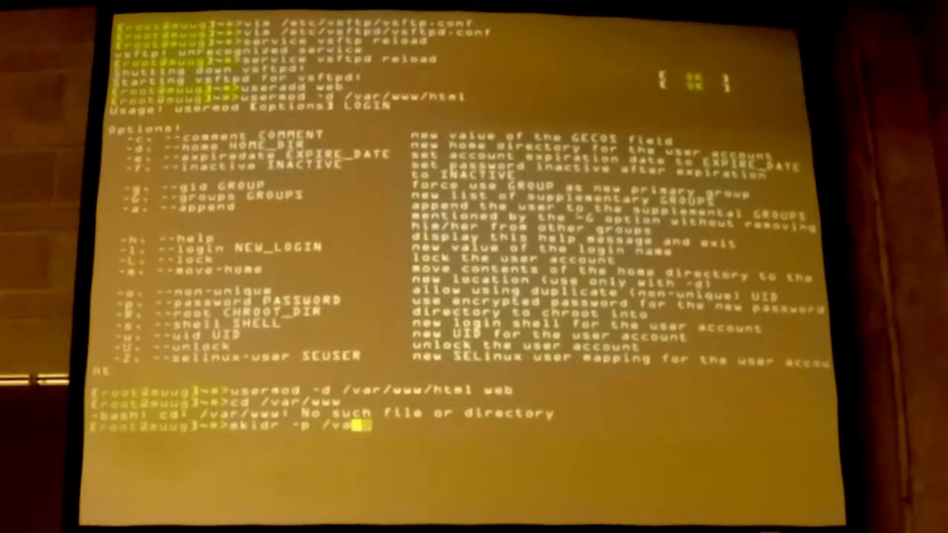
Create /var/www/html and its parents with mkdir -p, then head toward /etc
{"action": "key", "text": "Return"}
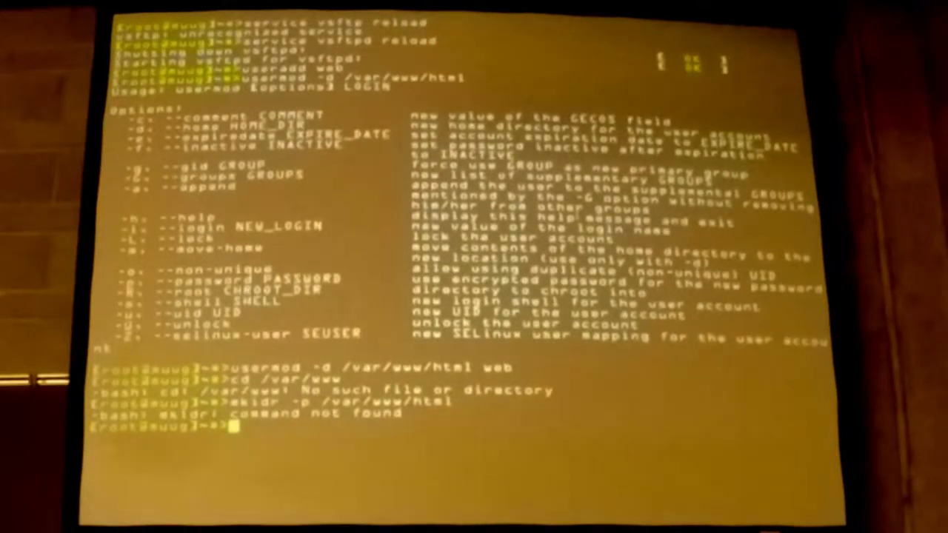
{"action": "type", "text": "mkdir -p /var/w"}
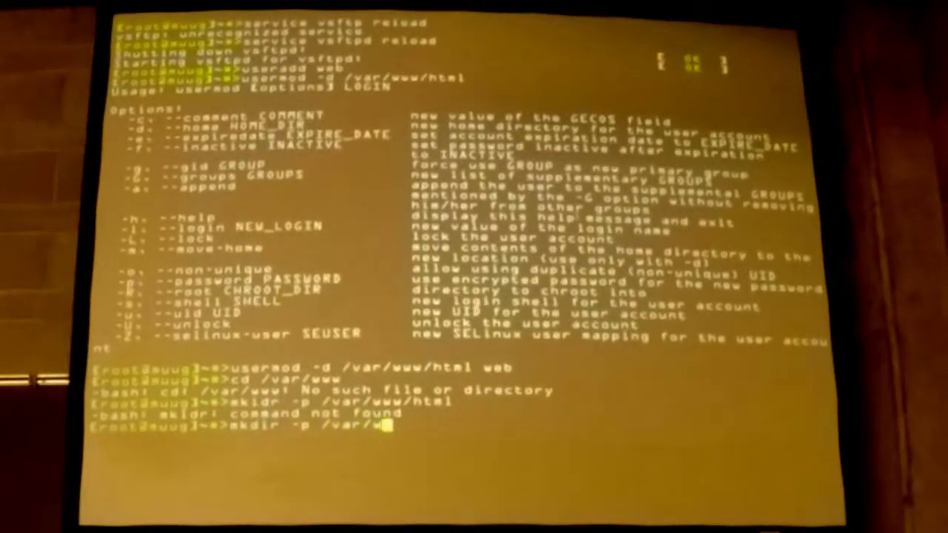
{"action": "key", "text": "Return"}
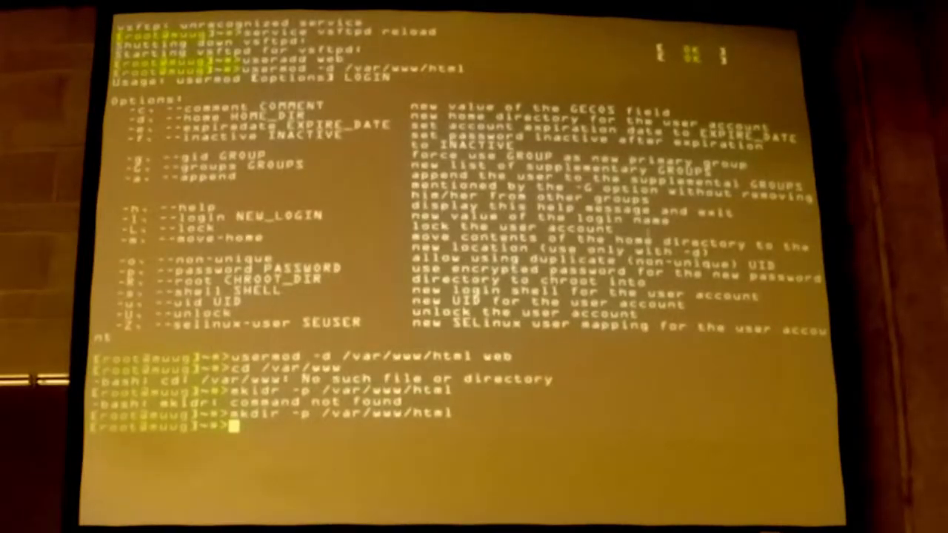
{"action": "type", "text": "cd /etc/"}
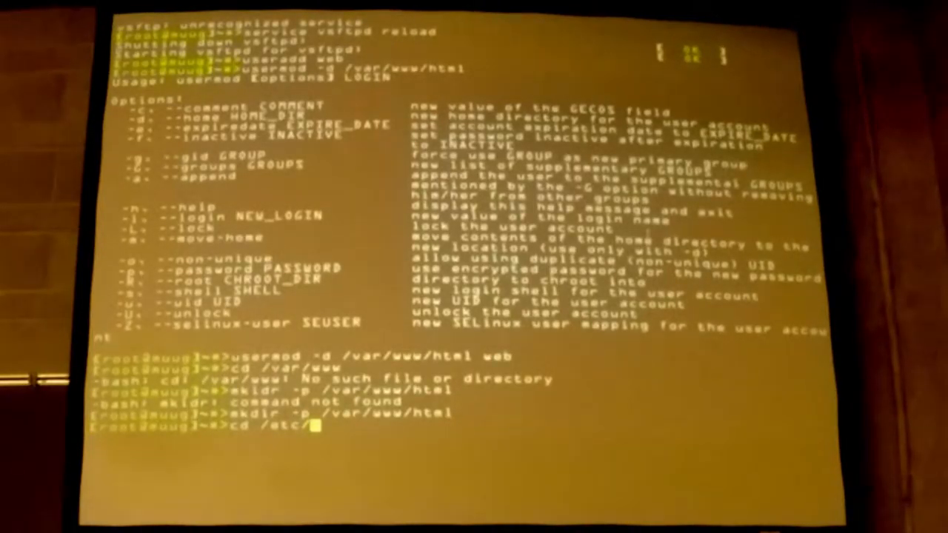
Move into /etc/vsftpd and start vim on vsftpd.conf
{"action": "type", "text": "vsftpd"}
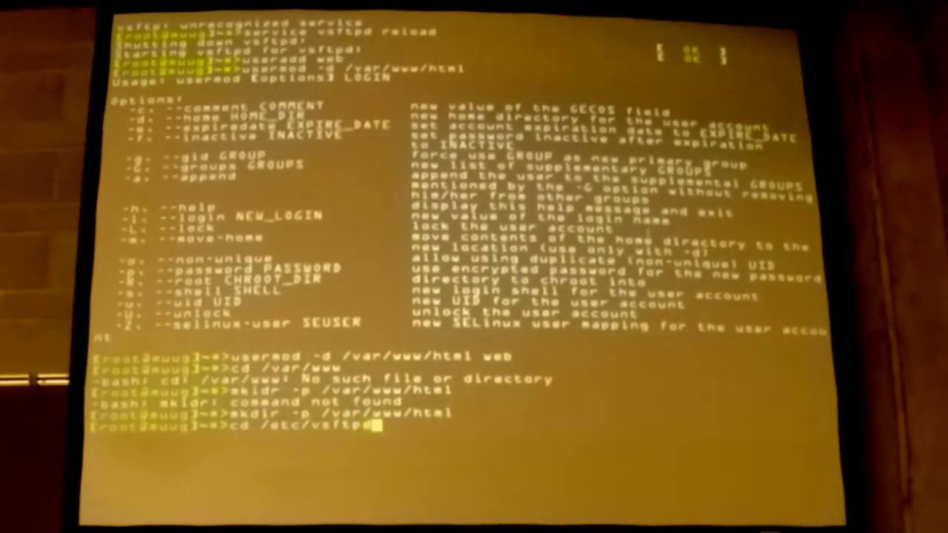
{"action": "type", "text": "vim vs"}
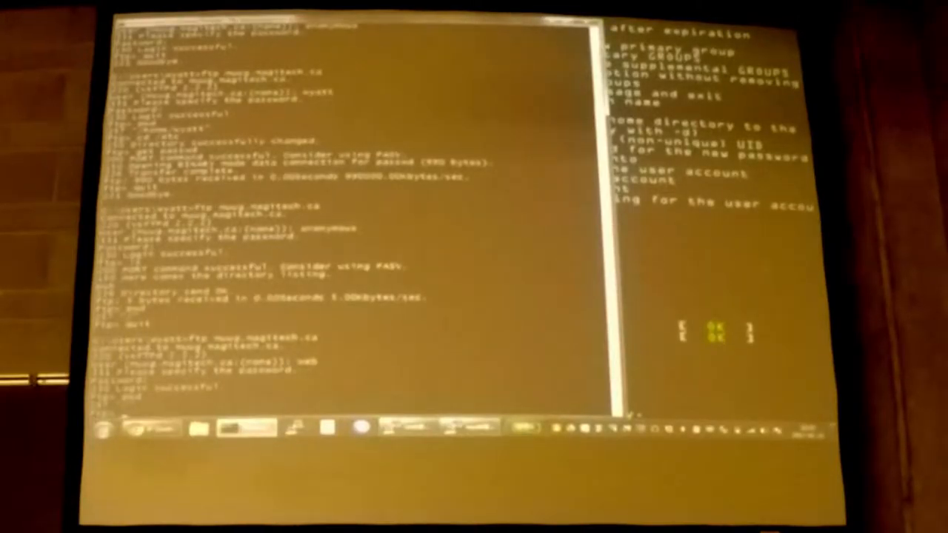
{"action": "mouse_move", "coordinate": [433, 403]}
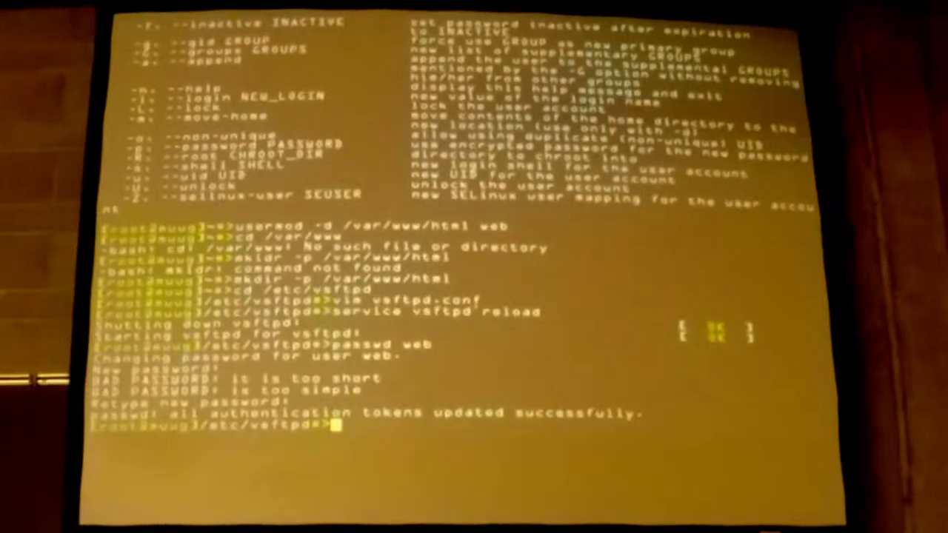
Change into the /var/www directory on the server
{"action": "type", "text": "cd /var/ww"}
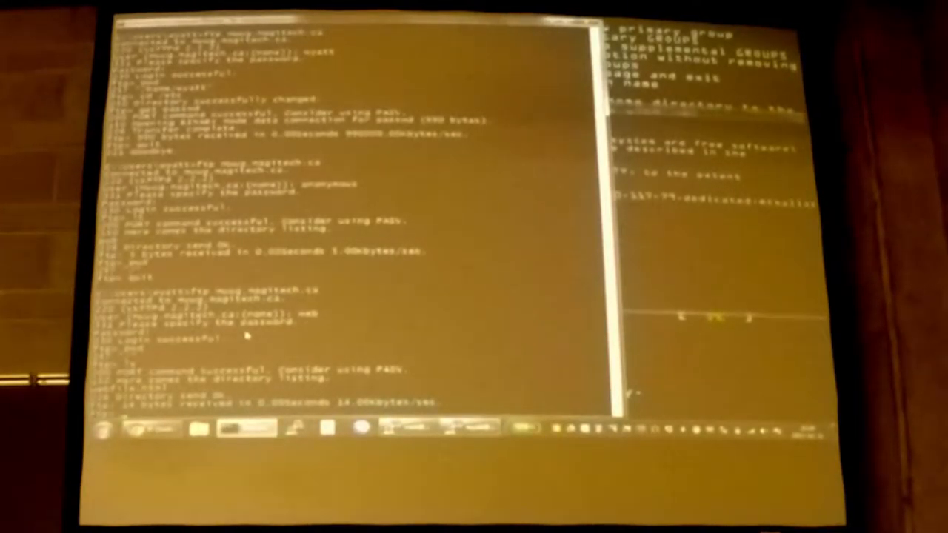
{"action": "mouse_move", "coordinate": [314, 200]}
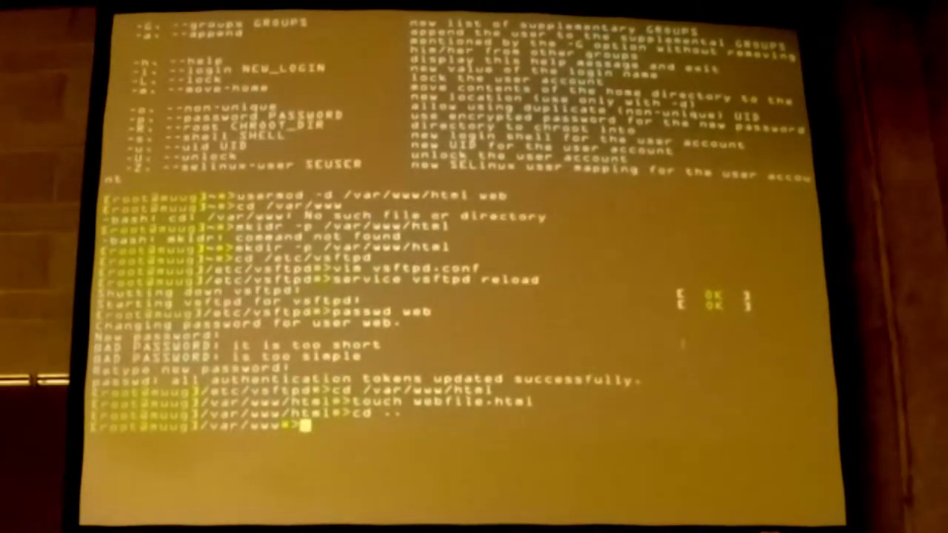
Run chown web:web on www, which fails, then retype chown web:web for the correct directory
{"action": "type", "text": "chown web:web w"}
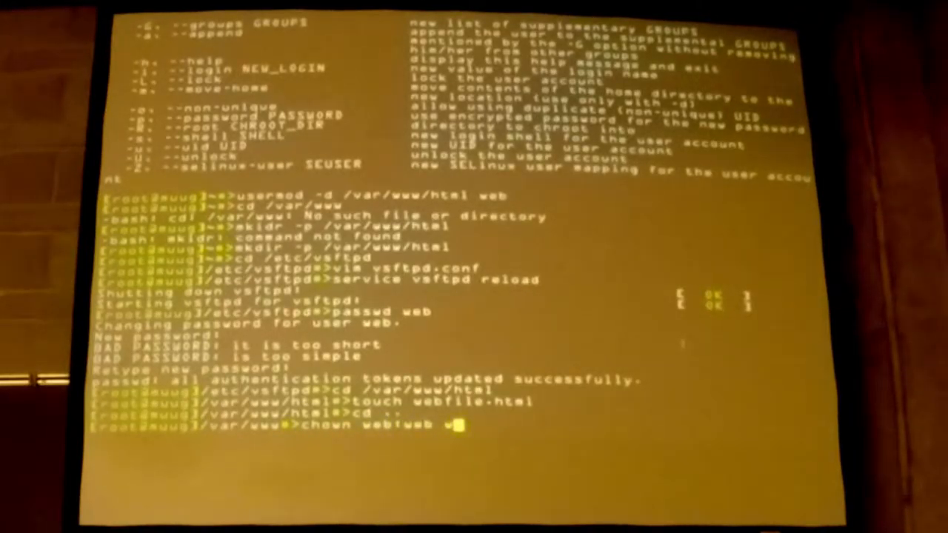
{"action": "key", "text": "Return"}
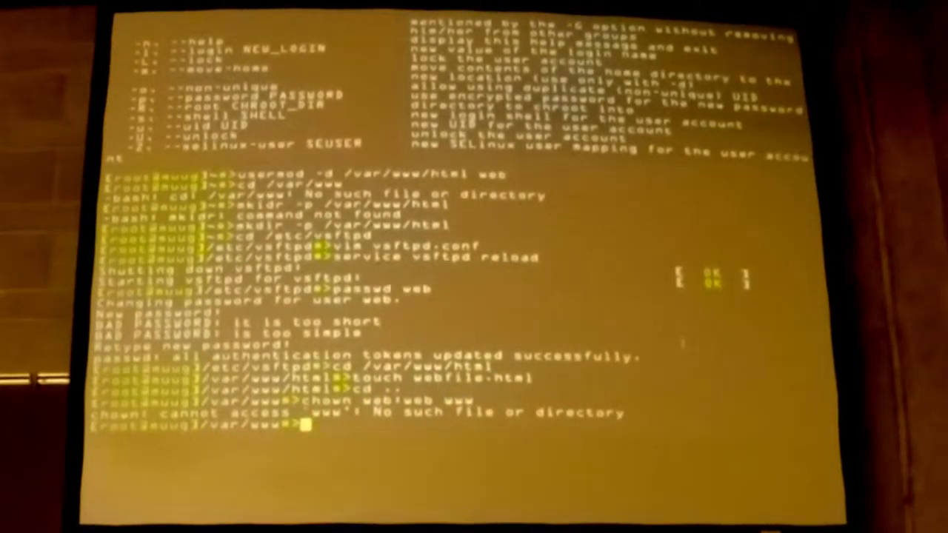
{"action": "type", "text": "chown web"}
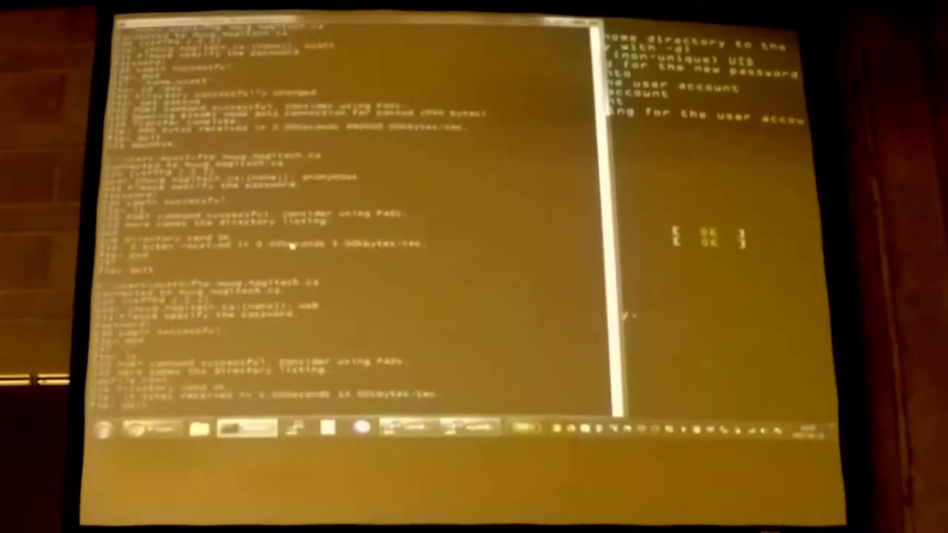
Scroll through the FTP session output after logging in as web and listing its files
{"action": "scroll", "scroll_direction": "down", "scroll_amount": 3}
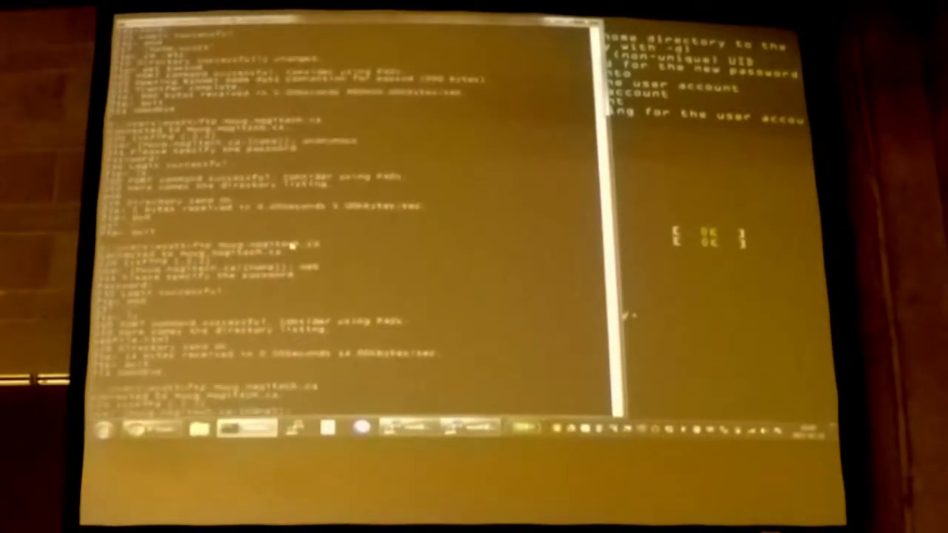
{"action": "scroll", "scroll_direction": "down", "scroll_amount": 3}
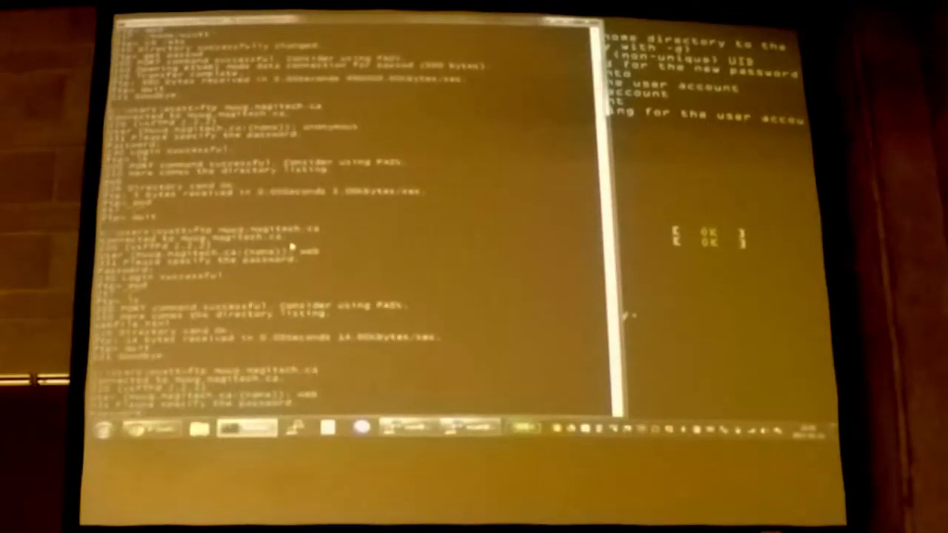
{"action": "scroll", "scroll_direction": "down", "scroll_amount": 3}
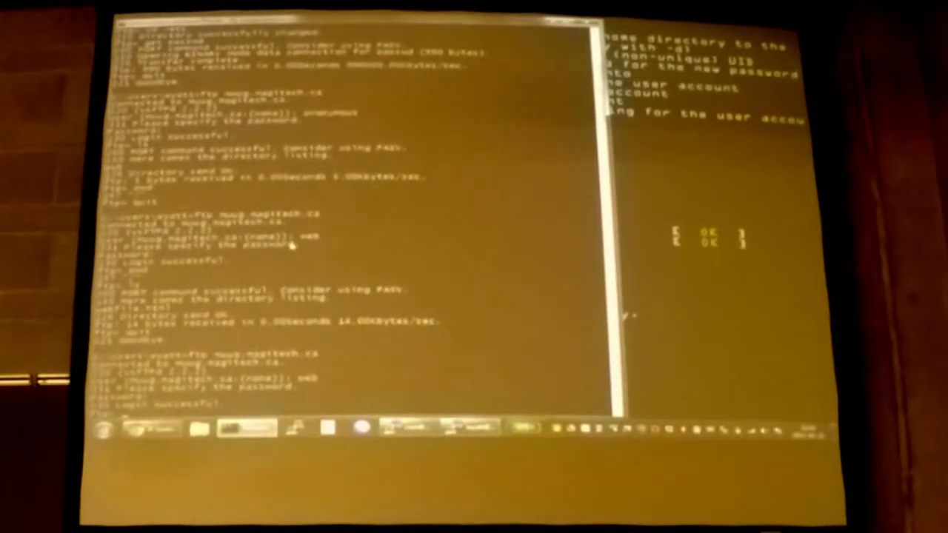
{"action": "scroll", "scroll_direction": "down", "scroll_amount": 3}
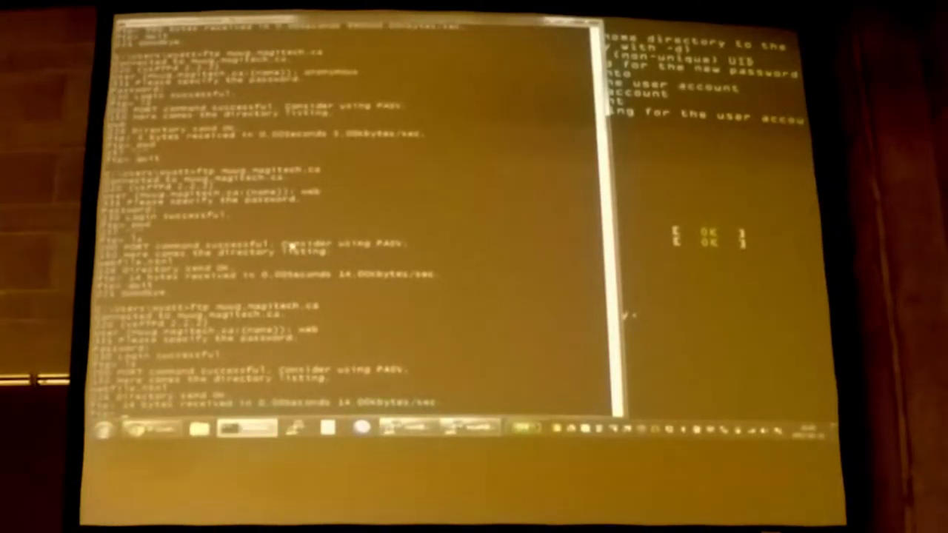
{"action": "mouse_move", "coordinate": [278, 343]}
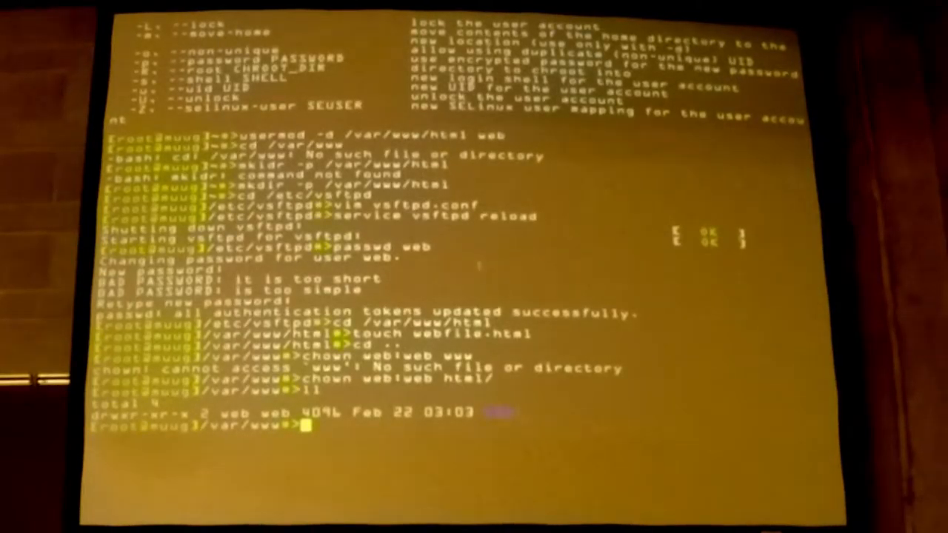
Change into the /etc/vsftpd configuration directory
{"action": "type", "text": "cd /etc/vsft"}
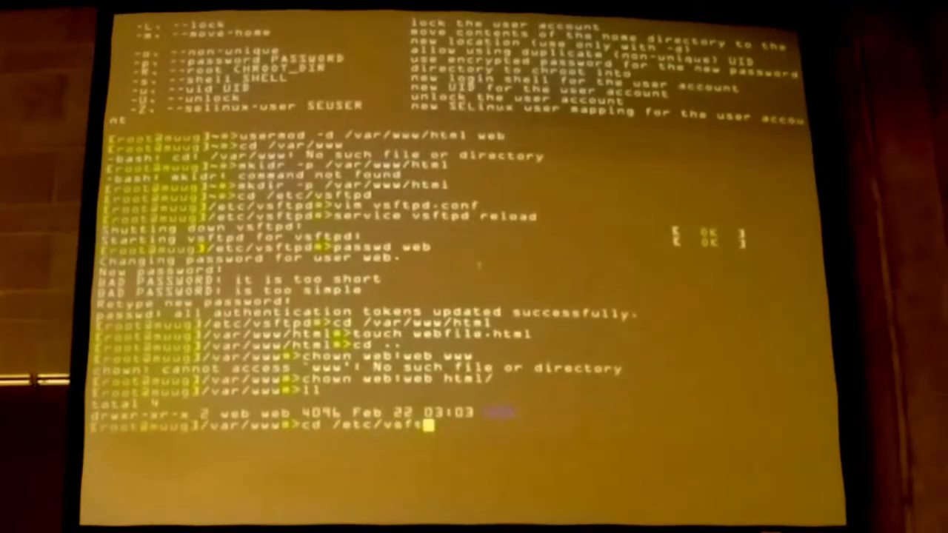
{"action": "type", "text": "d"}
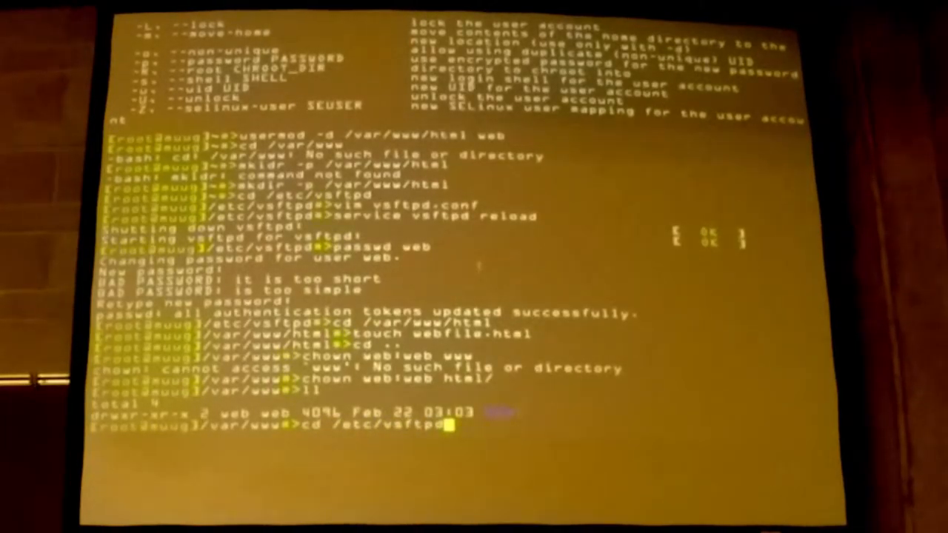
{"action": "key", "text": "Return"}
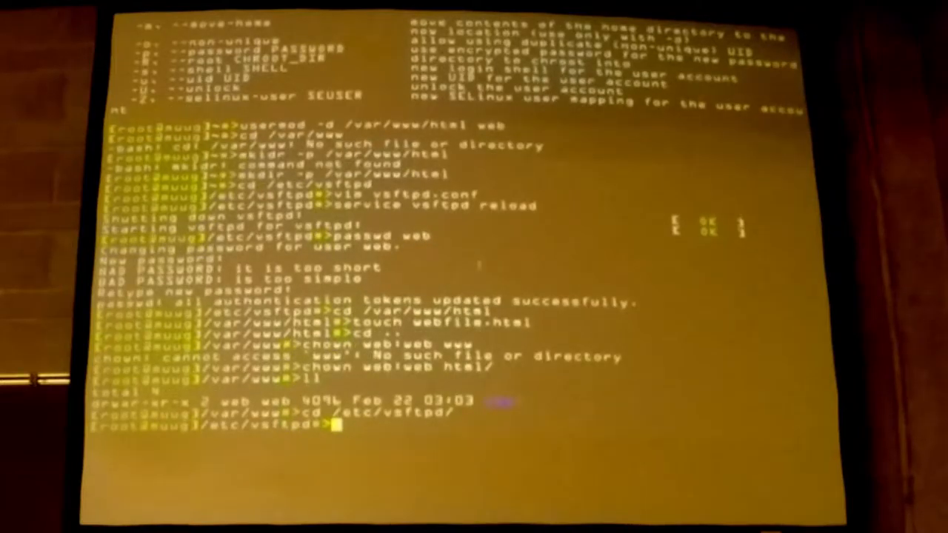
Link vsftpd.conf to conf/anonymous_only.conf with ln -sfn and begin the service command
{"action": "type", "text": "ln"}
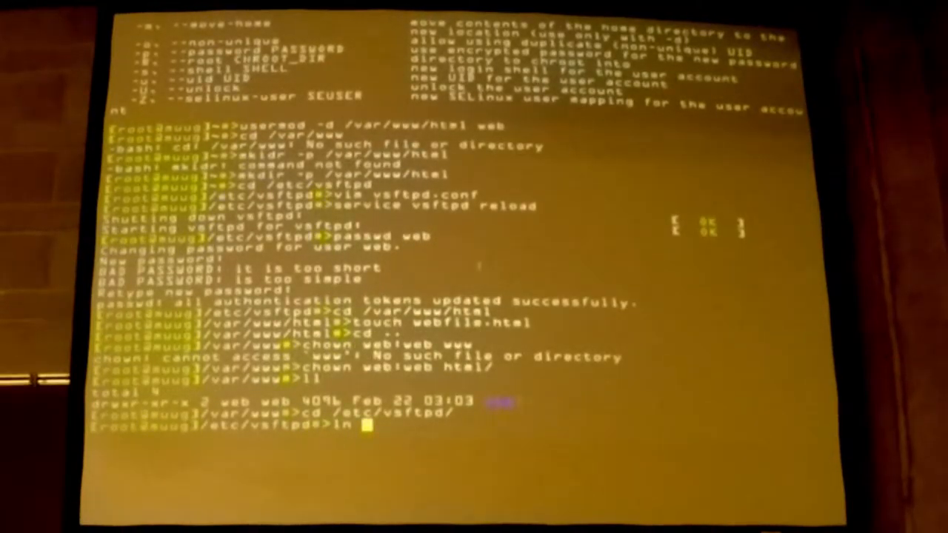
{"action": "type", "text": "-sfn"}
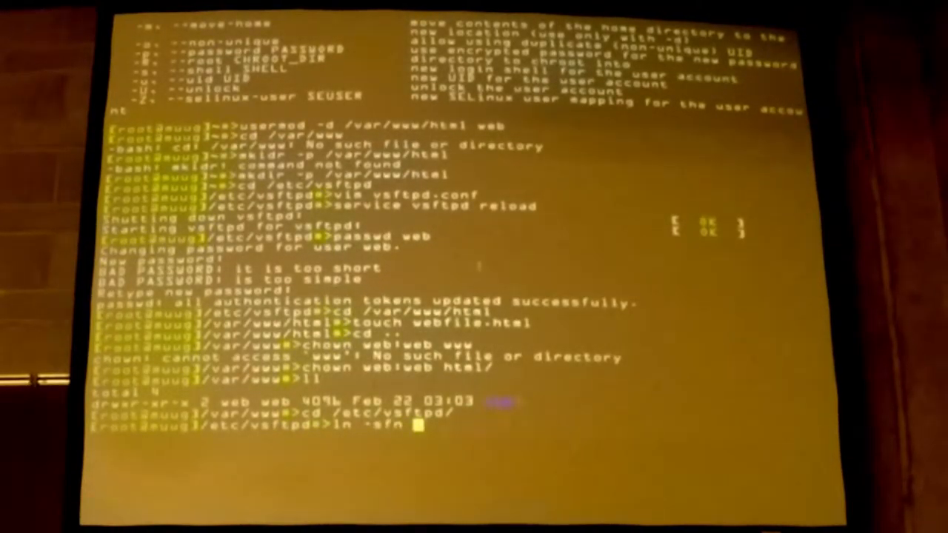
{"action": "type", "text": "conf/"}
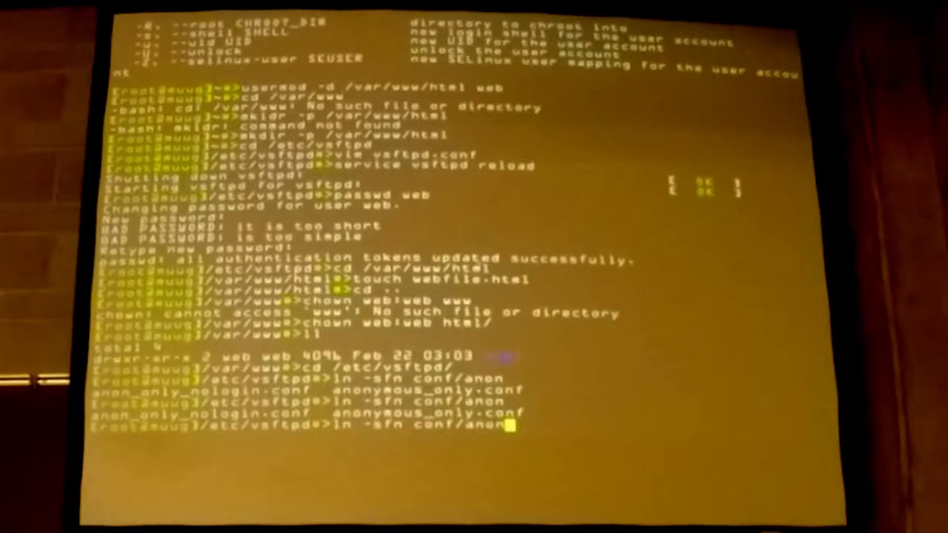
{"action": "type", "text": "anonymous_only.conf vsftpd.conf"}
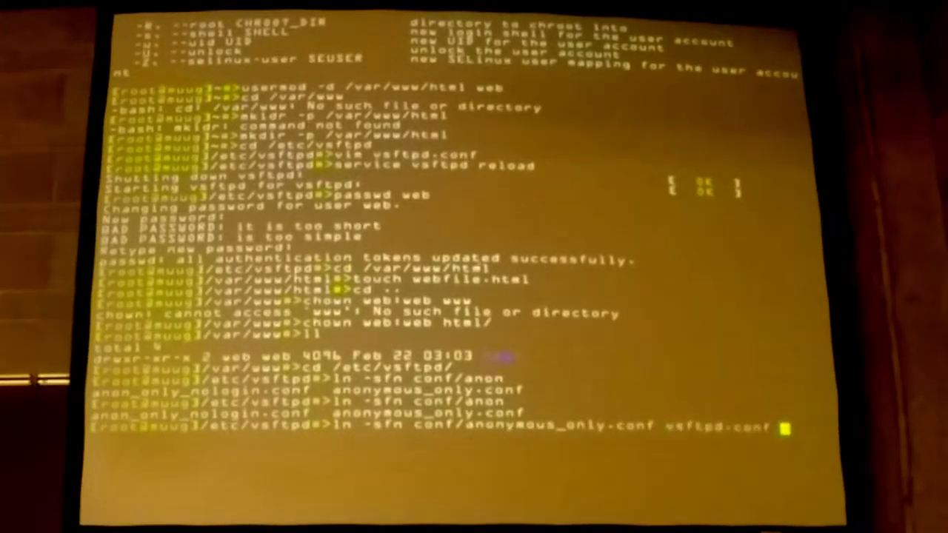
{"action": "type", "text": "servic"}
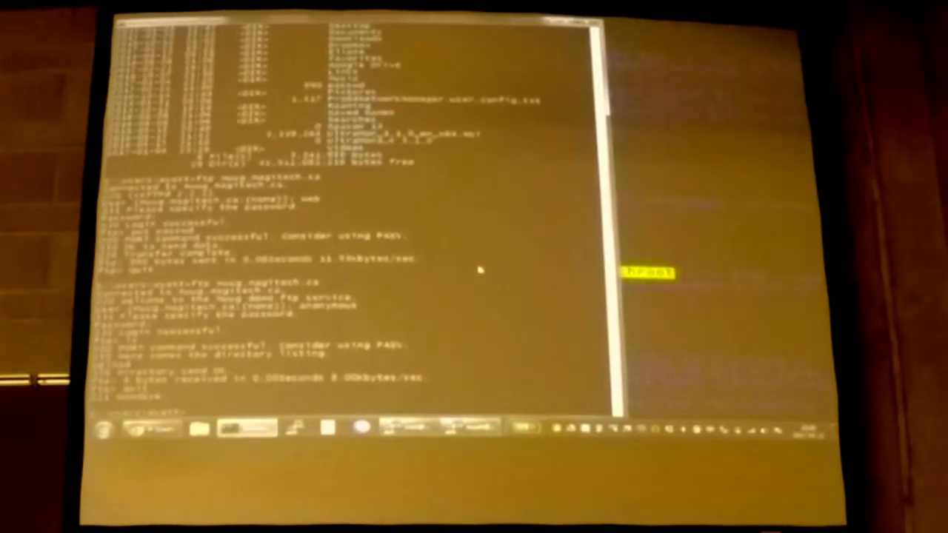
Scroll through the anonymous FTP login and directory listing in Command Prompt
{"action": "scroll", "scroll_direction": "down", "scroll_amount": 3}
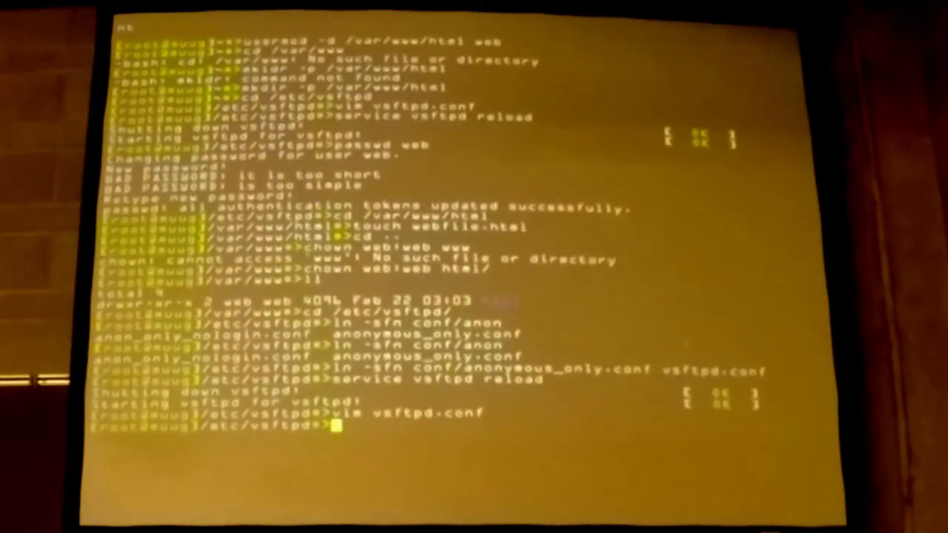
Link vsftpd.conf to conf/anon_only_nologin.conf and review it in vim
{"action": "type", "text": "ln -sfn conf/anon_only_nologin.conf"}
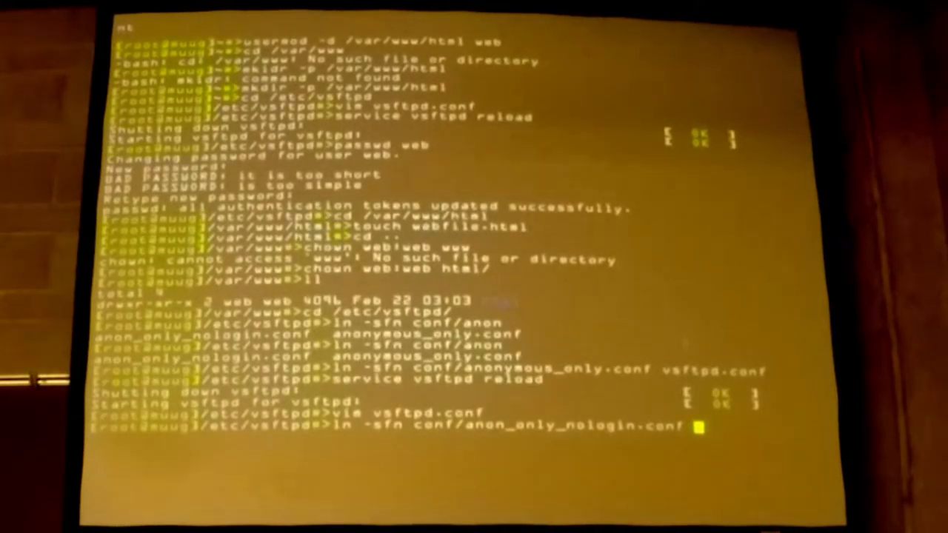
{"action": "key", "text": "Return"}
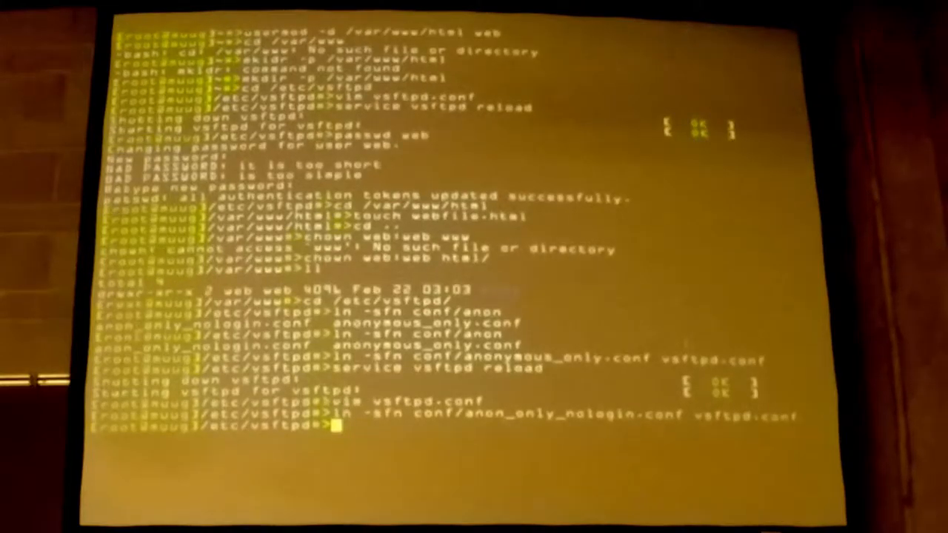
{"action": "type", "text": "vim vsftpd.conf"}
{"action": "type", "text": "service "}
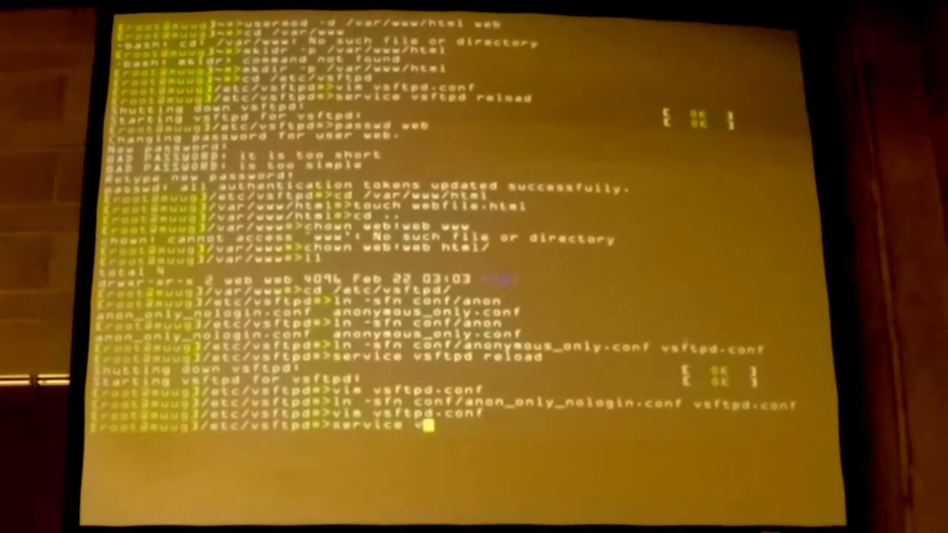
Reload the vsftpd service so the no-login configuration takes effect
{"action": "type", "text": "vsftpd reload"}
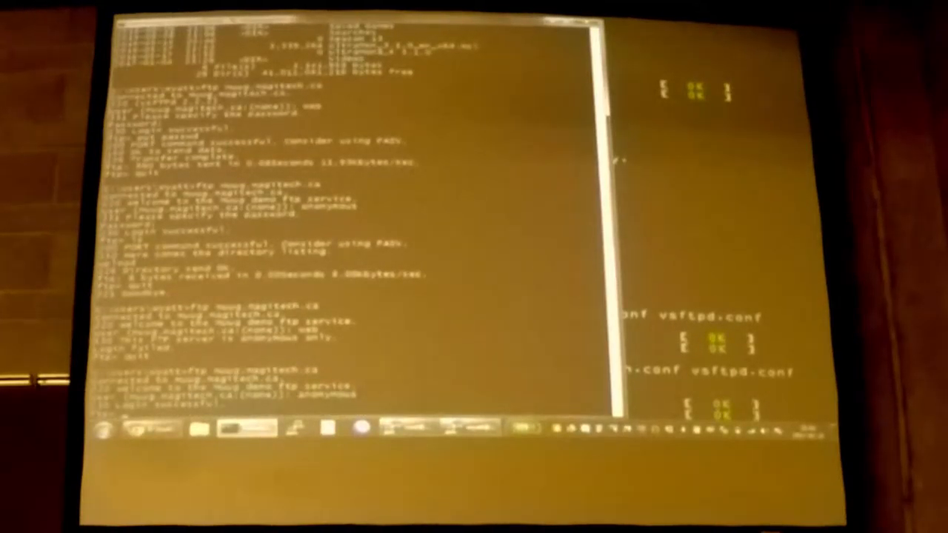
{"action": "scroll", "scroll_direction": "down", "scroll_amount": 3}
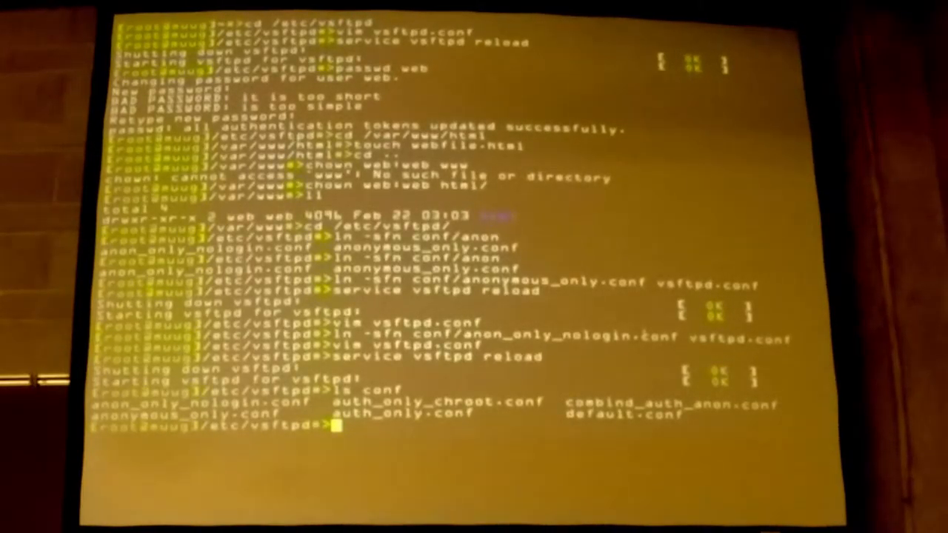
Link vsftpd.conf to conf/auth_only.conf with ln -sfn for authenticated users only
{"action": "type", "text": "ln -s"}
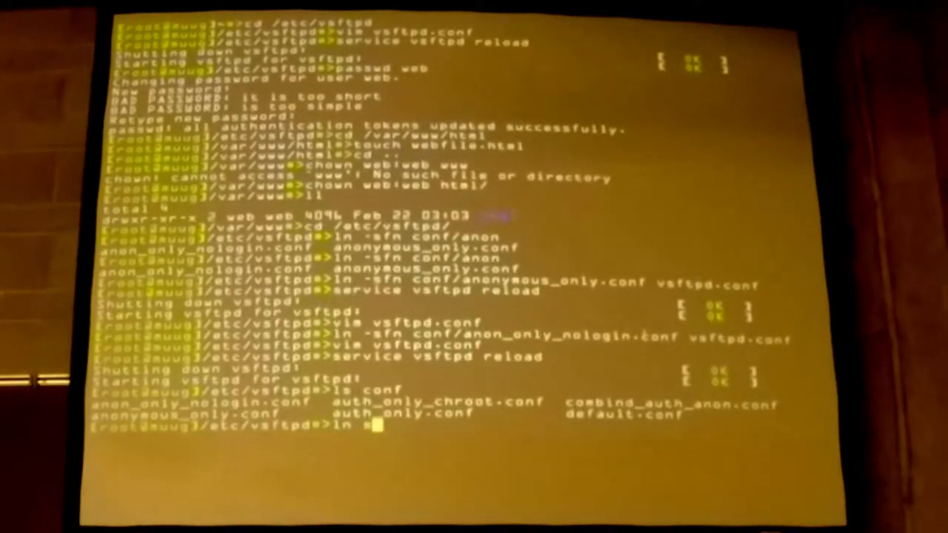
{"action": "type", "text": "-sfn conf/auth_only"}
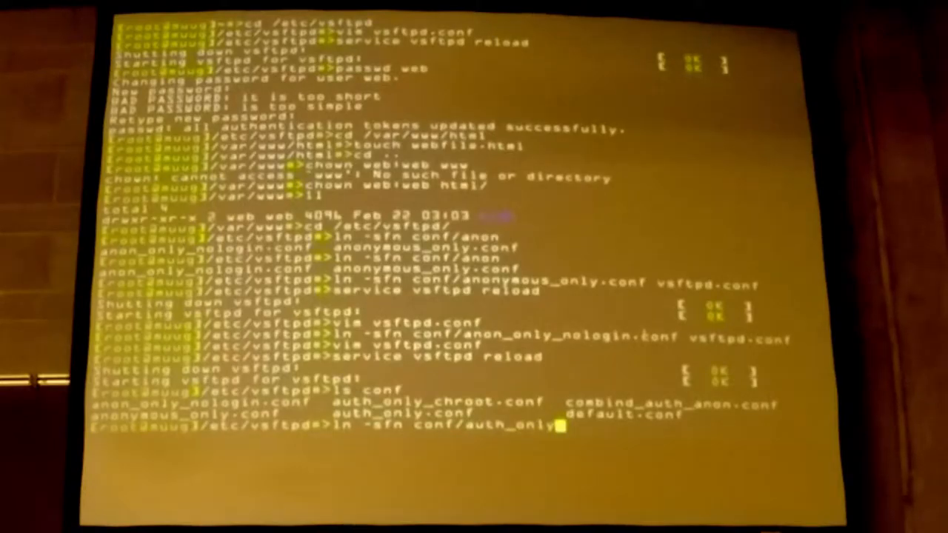
{"action": "type", "text": ".conf"}
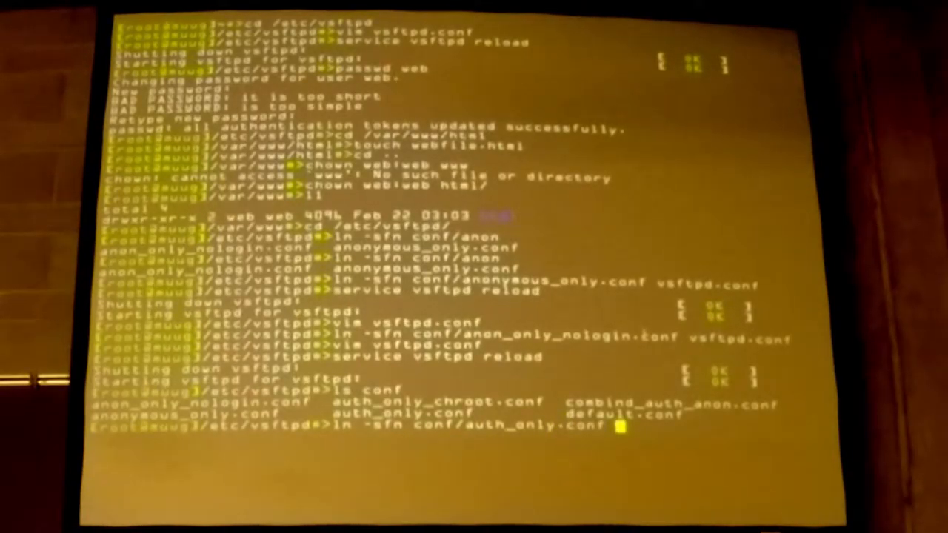
{"action": "type", "text": "vsftpd.conf"}
{"action": "type", "text": "service vsftpd reload"}
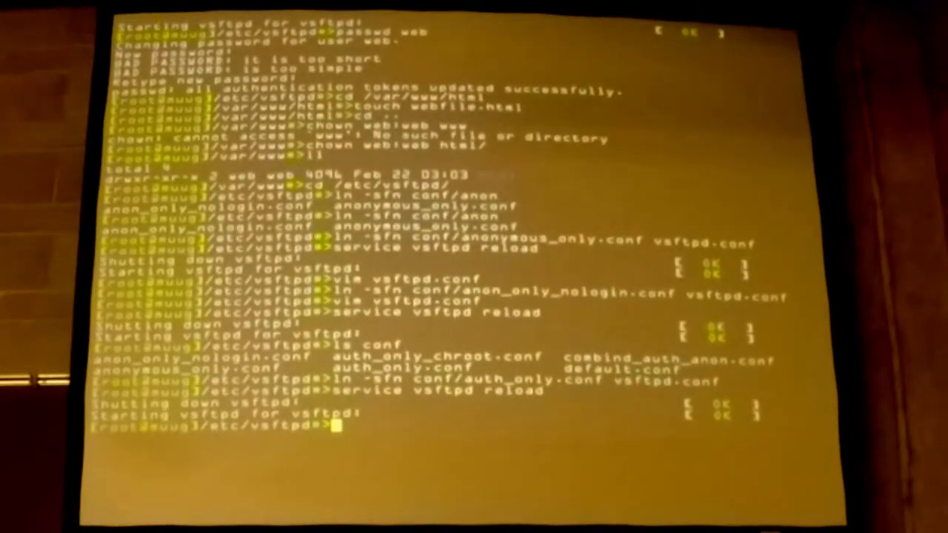
Add a local user named anonymous with useradd, then su into the new account
{"action": "type", "text": "useradd"}
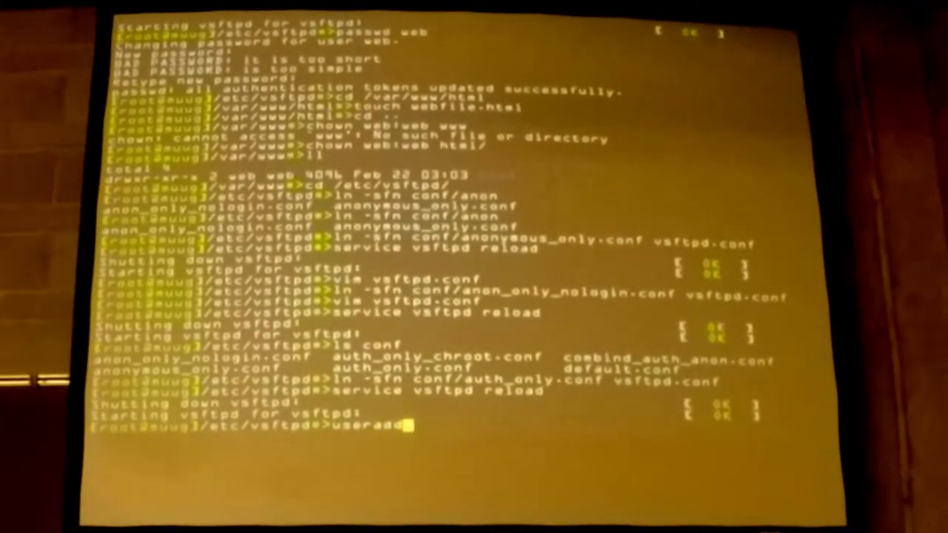
{"action": "type", "text": "anonymous"}
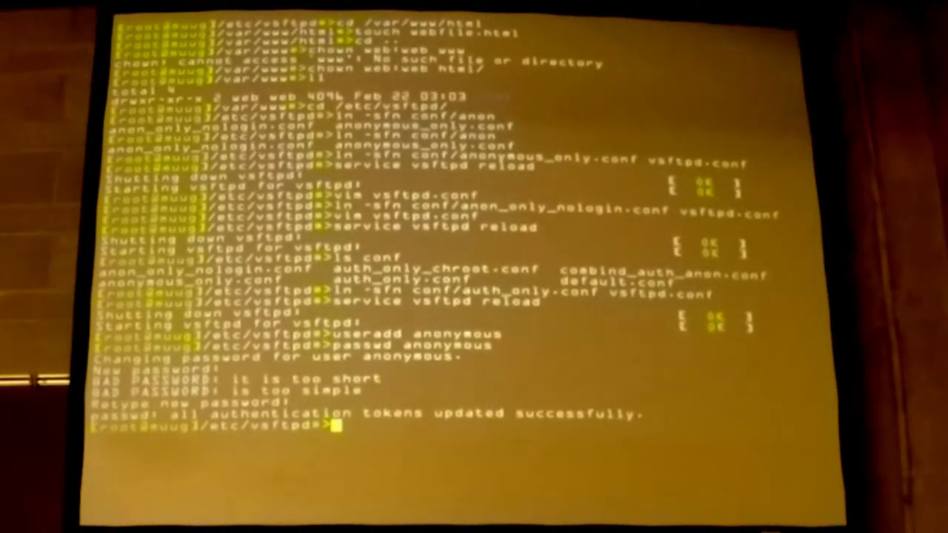
{"action": "type", "text": "su - jjjjj"}
{"action": "type", "text": "exit"}
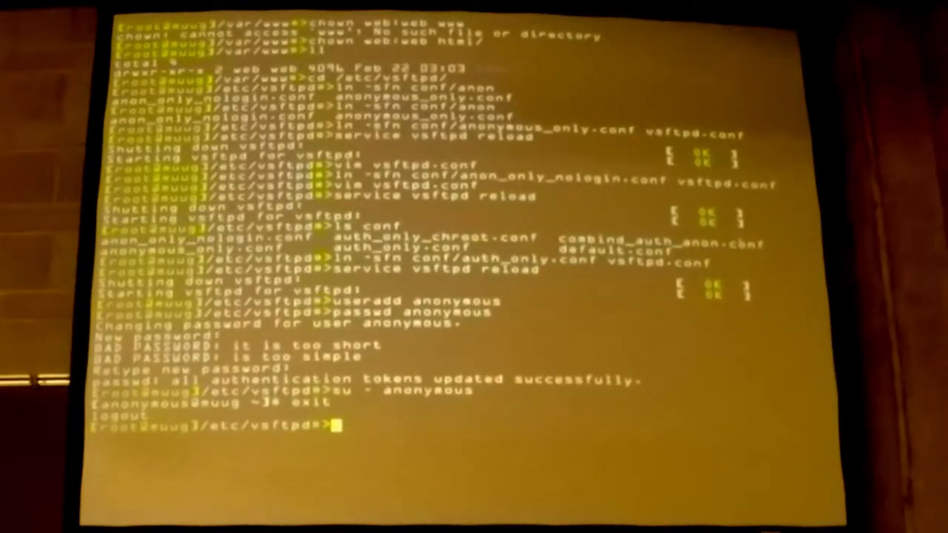
Edit vsftpd.conf in vim, scrolling through its settings after the anonymous-account FTP test
{"action": "type", "text": "vim vsftpd.conf"}
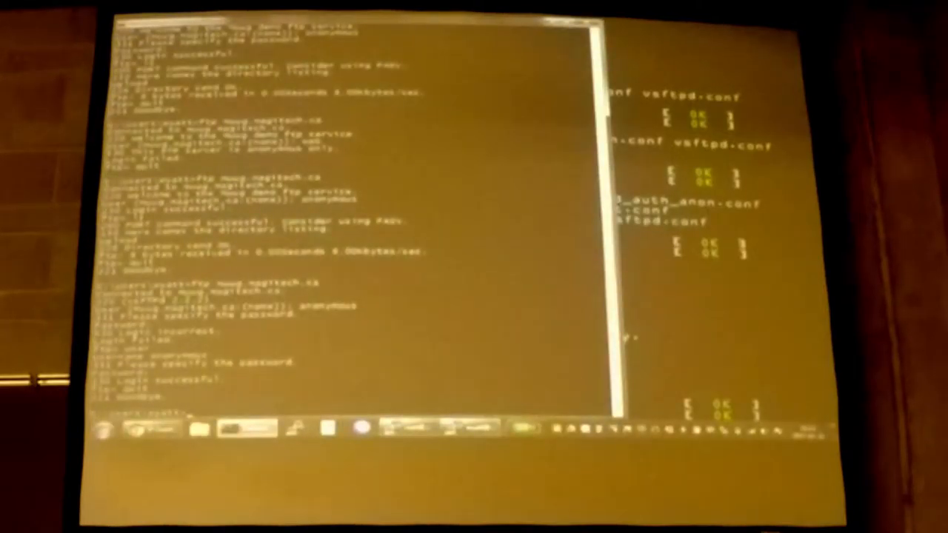
{"action": "scroll", "scroll_direction": "down", "scroll_amount": 3}
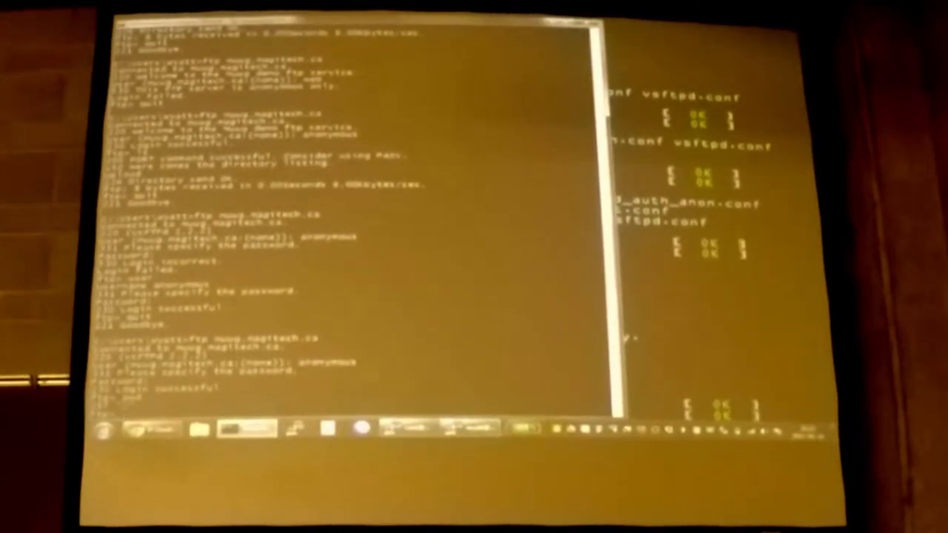
{"action": "scroll", "scroll_direction": "down", "scroll_amount": 3}
{"action": "type", "text": "quit"}
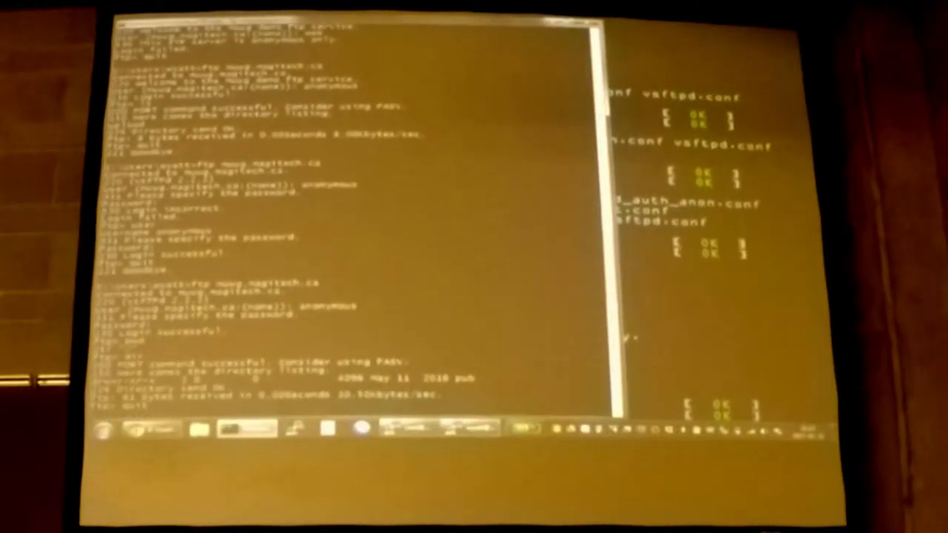
{"action": "scroll", "scroll_direction": "down", "scroll_amount": 3}
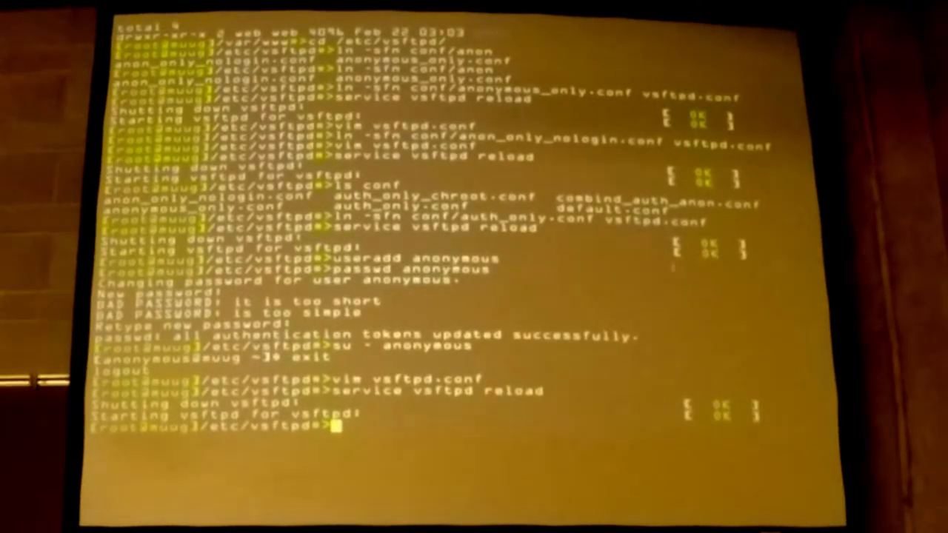
List the /etc/vsftpd directory before viewing the user_list file
{"action": "type", "text": "ls"}
{"action": "type", "text": "cat user_list"}
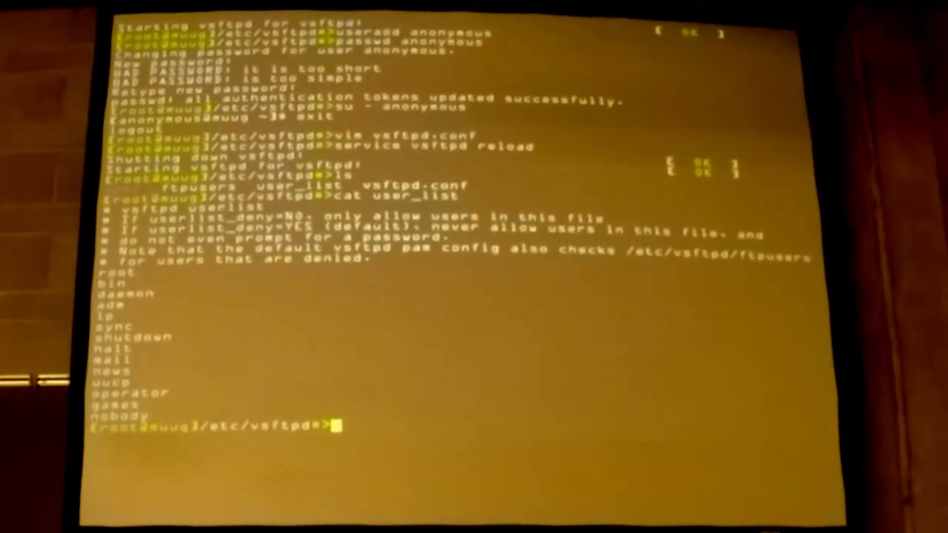
Rename user_list to user_list.orig, write a new whitelist in vim and reload vsftpd
{"action": "type", "text": "vim vsftpd.conf"}
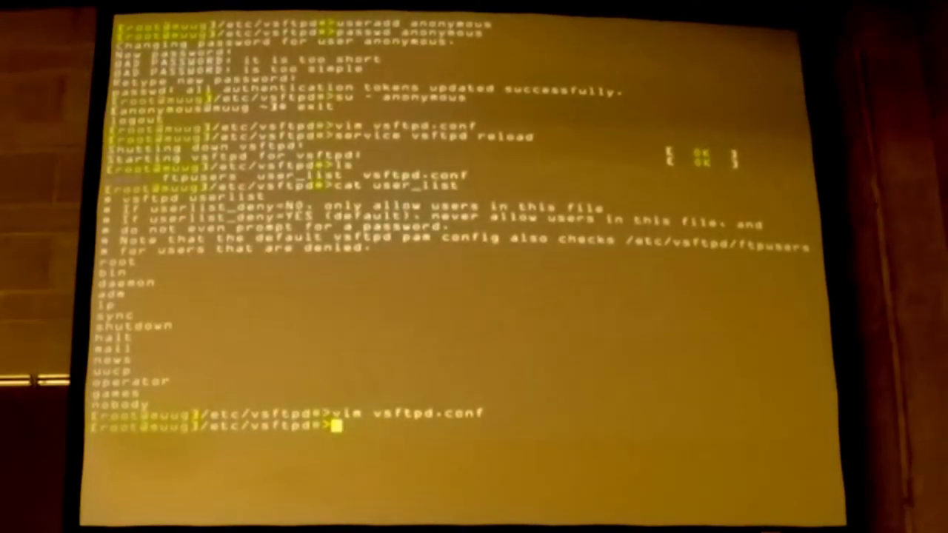
{"action": "type", "text": "mv user_list"}
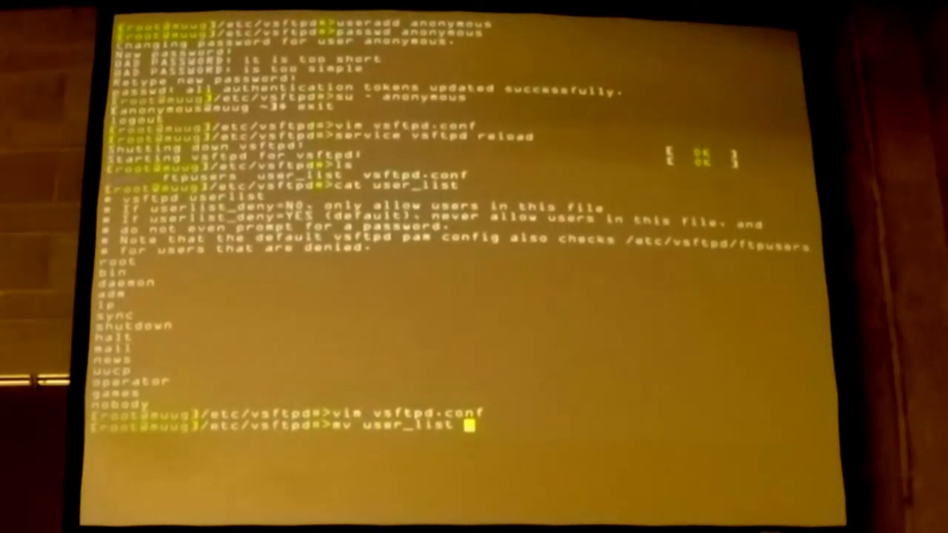
{"action": "type", "text": "user_list.orig"}
{"action": "type", "text": "service vs"}
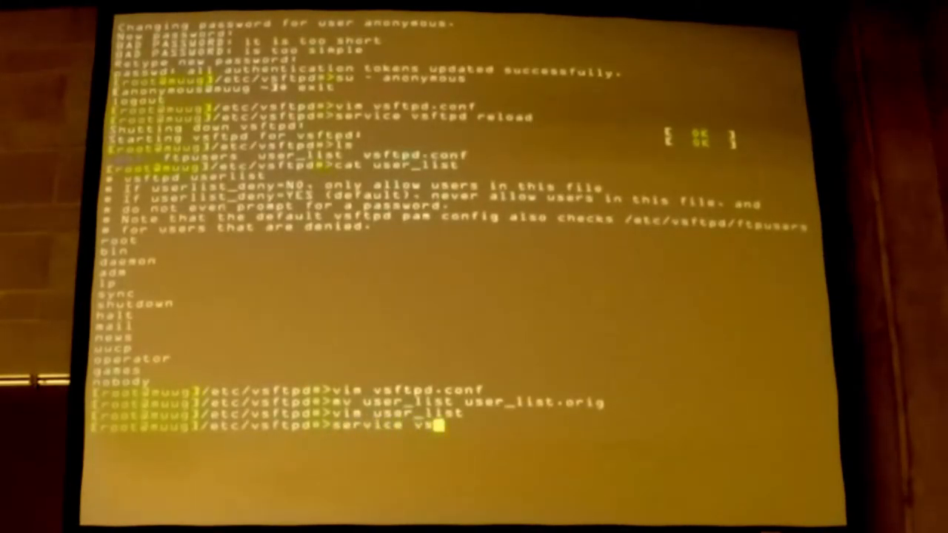
{"action": "key", "text": "Return"}
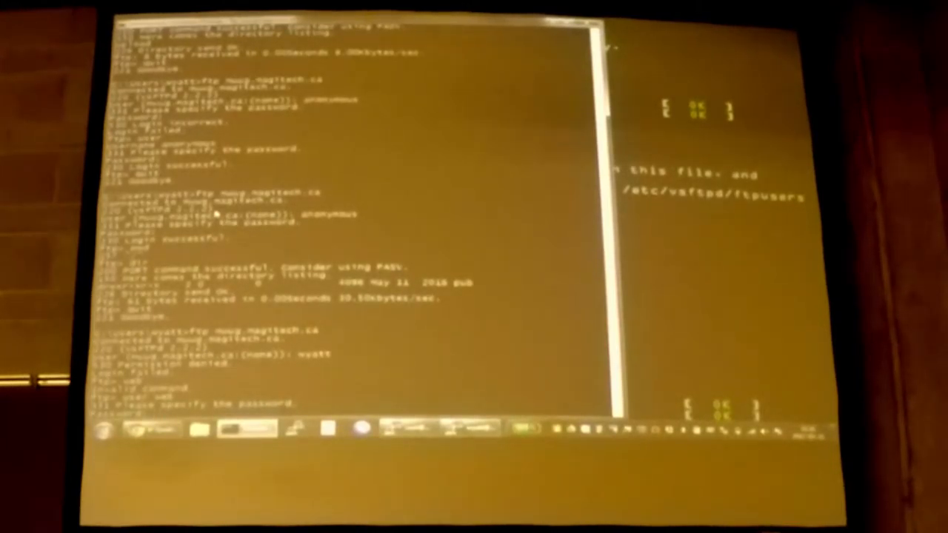
Scroll through the FTP test showing one login refused and another user listing its directory
{"action": "scroll", "scroll_direction": "down", "scroll_amount": 3}
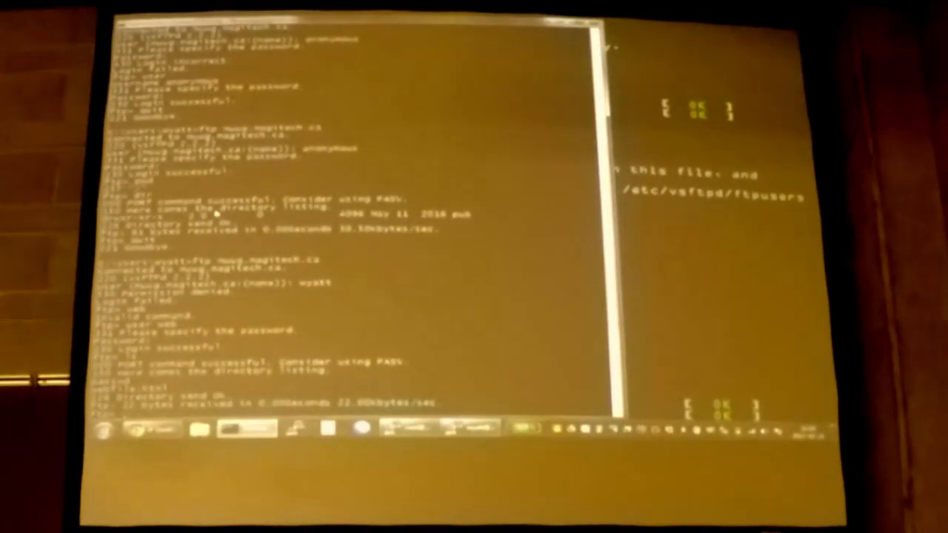
{"action": "mouse_move", "coordinate": [548, 296]}
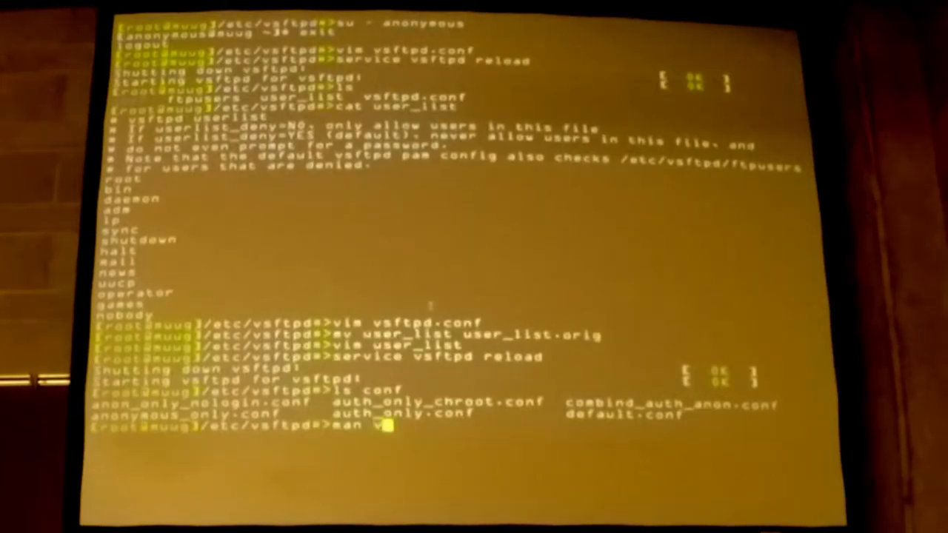
Bring up the vsftpd.conf manual page after listing the sample configuration files
{"action": "key", "text": "Return"}
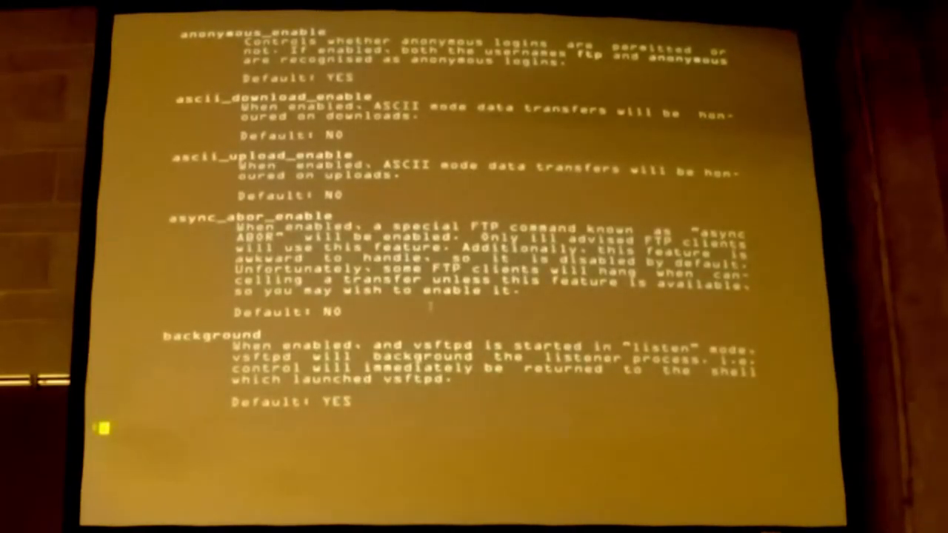
Scroll through the manual's option descriptions such as anonymous_enable, chroot_local_user and pasv_enable
{"action": "scroll", "scroll_direction": "down", "scroll_amount": 3}
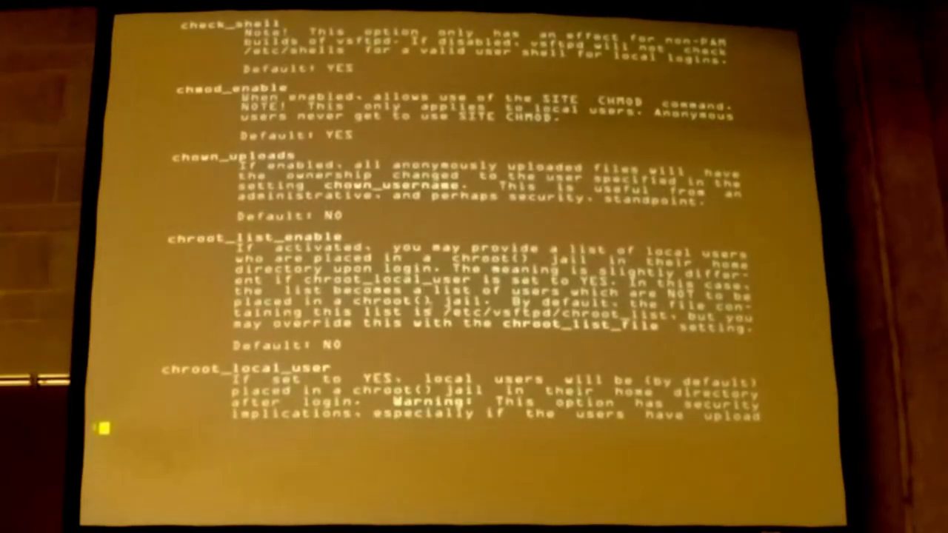
{"action": "scroll", "scroll_direction": "down", "scroll_amount": 3}
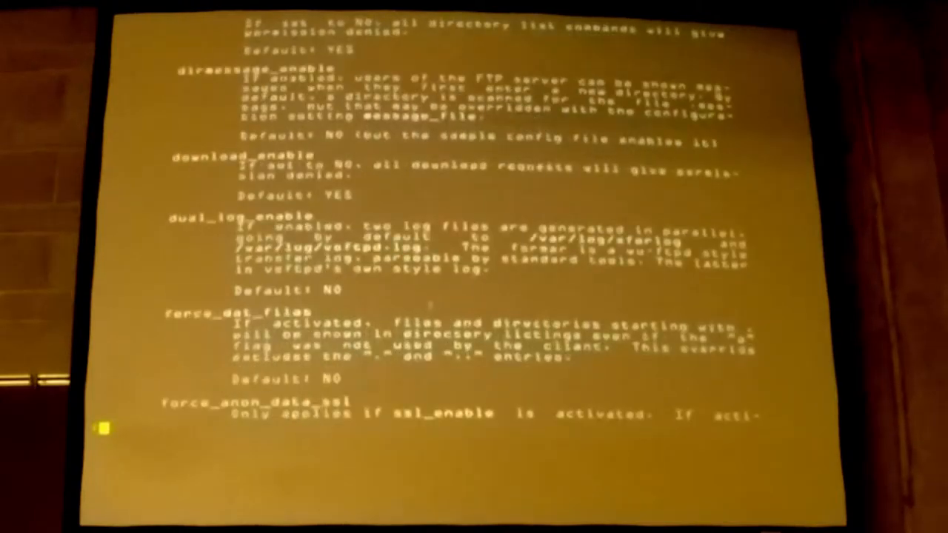
{"action": "scroll", "scroll_direction": "down", "scroll_amount": 3}
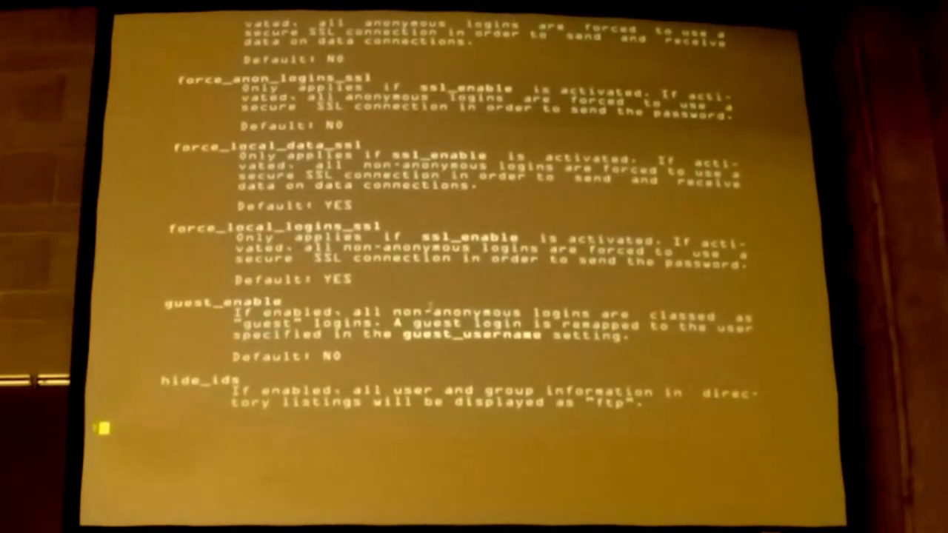
{"action": "scroll", "scroll_direction": "down", "scroll_amount": 3}
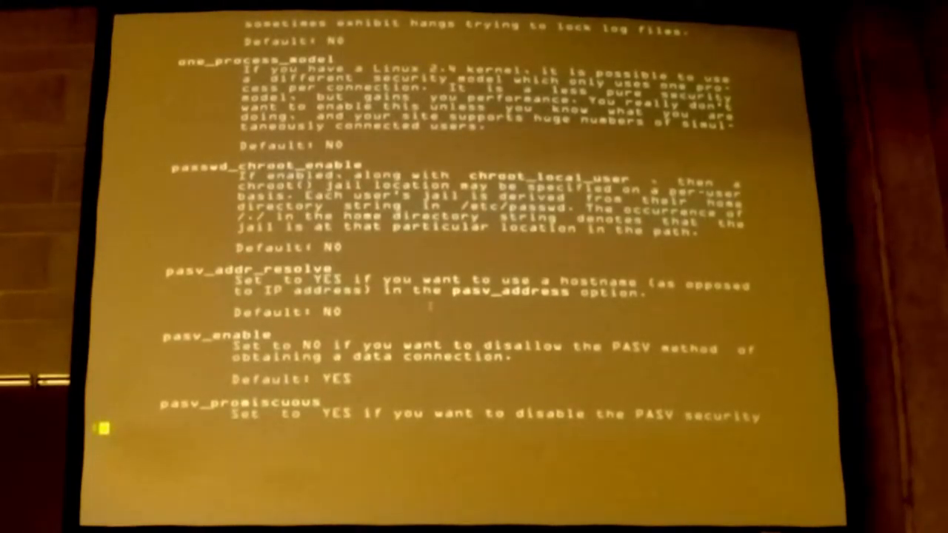
{"action": "scroll", "scroll_direction": "down", "scroll_amount": 3}
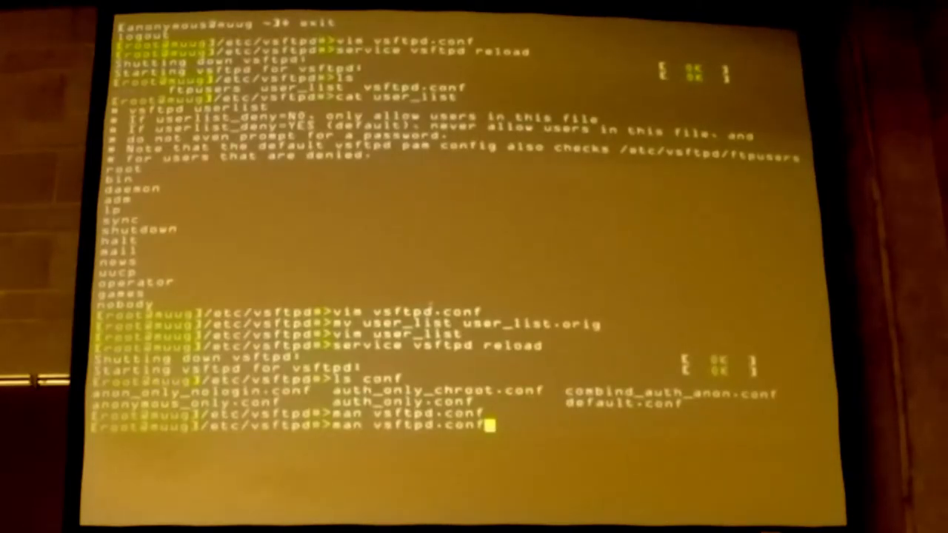
Change into /var/www/html, list passwd and webfile.html, and begin a vim /etc/ command
{"action": "type", "text": "cd /"}
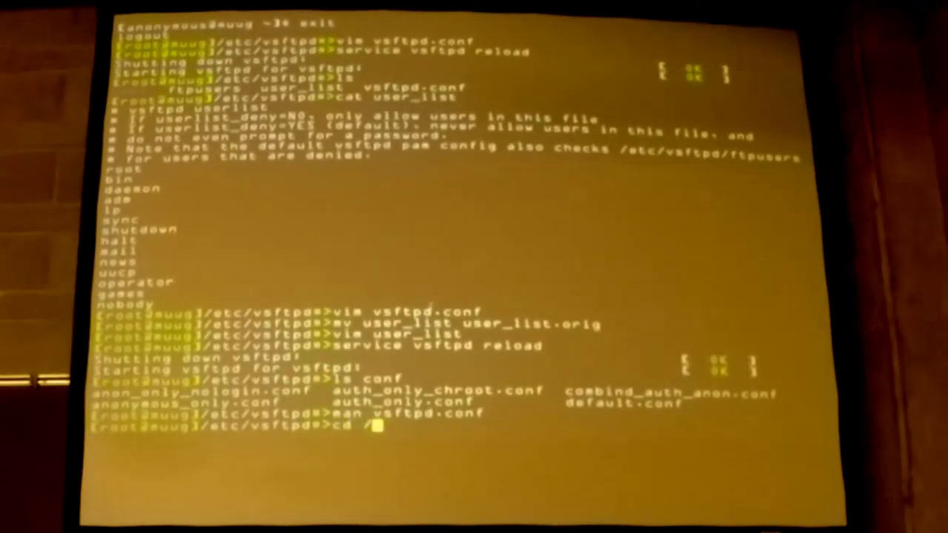
{"action": "key", "text": "Return"}
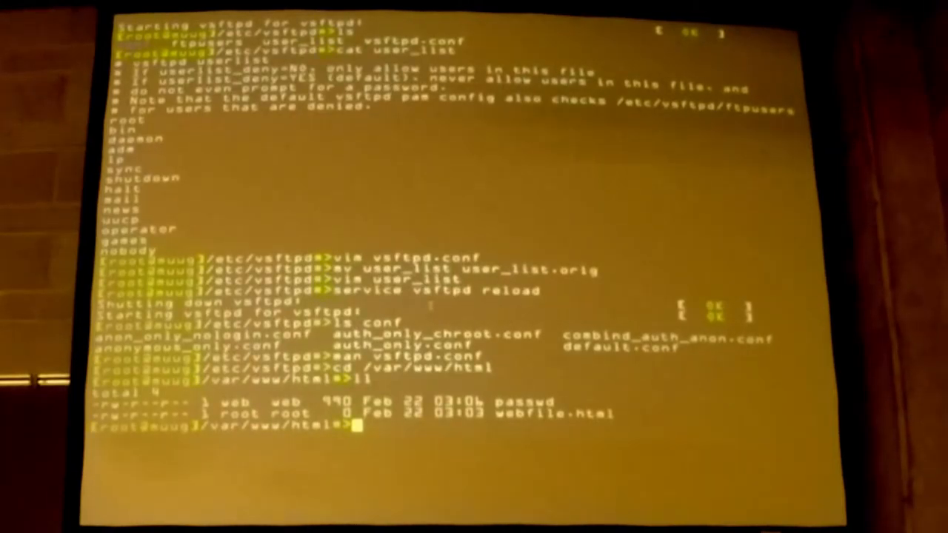
{"action": "type", "text": "vim /etc/"}
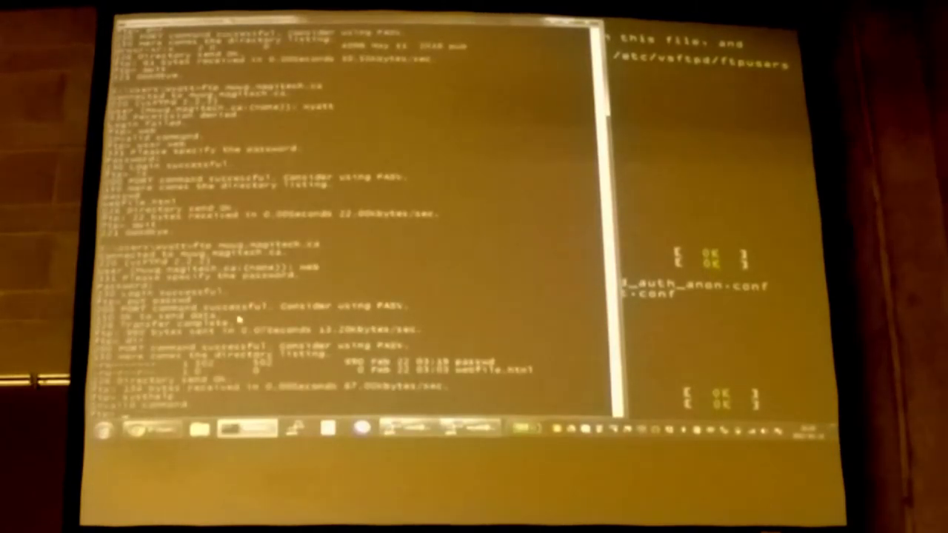
Scroll back through the FTP session log showing the upload and the passwd, webfile.html listing
{"action": "scroll", "scroll_direction": "up", "scroll_amount": 3}
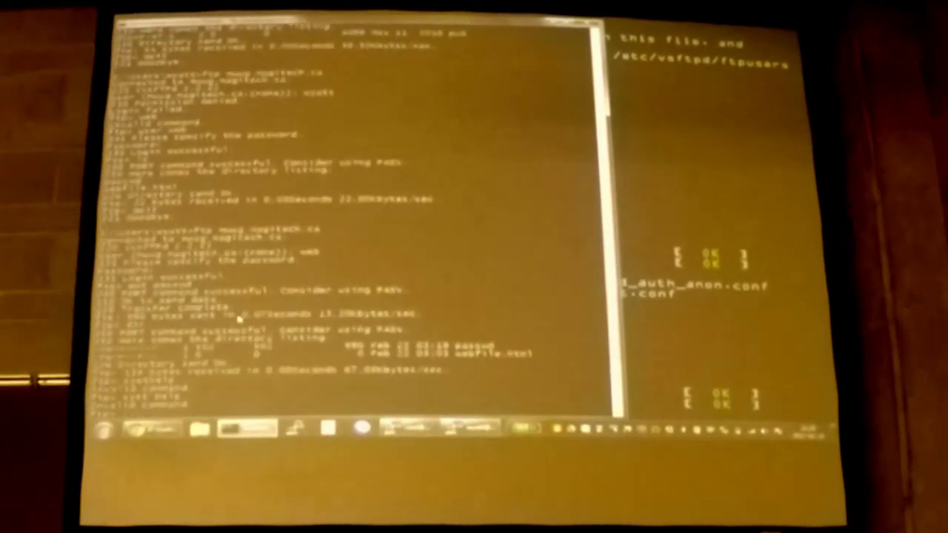